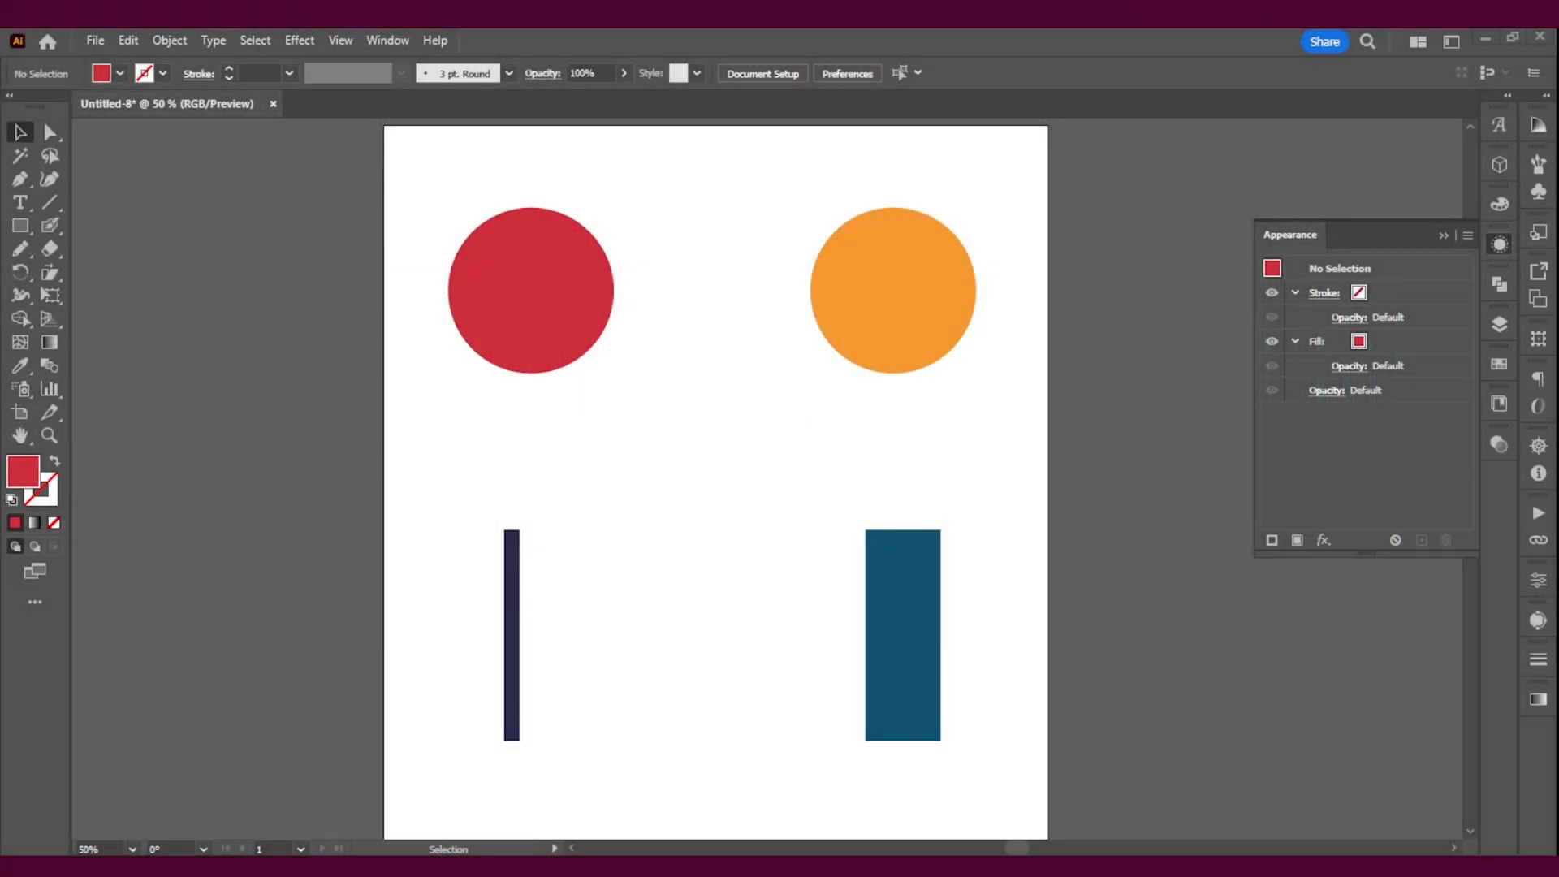
mouse_move(641, 185)
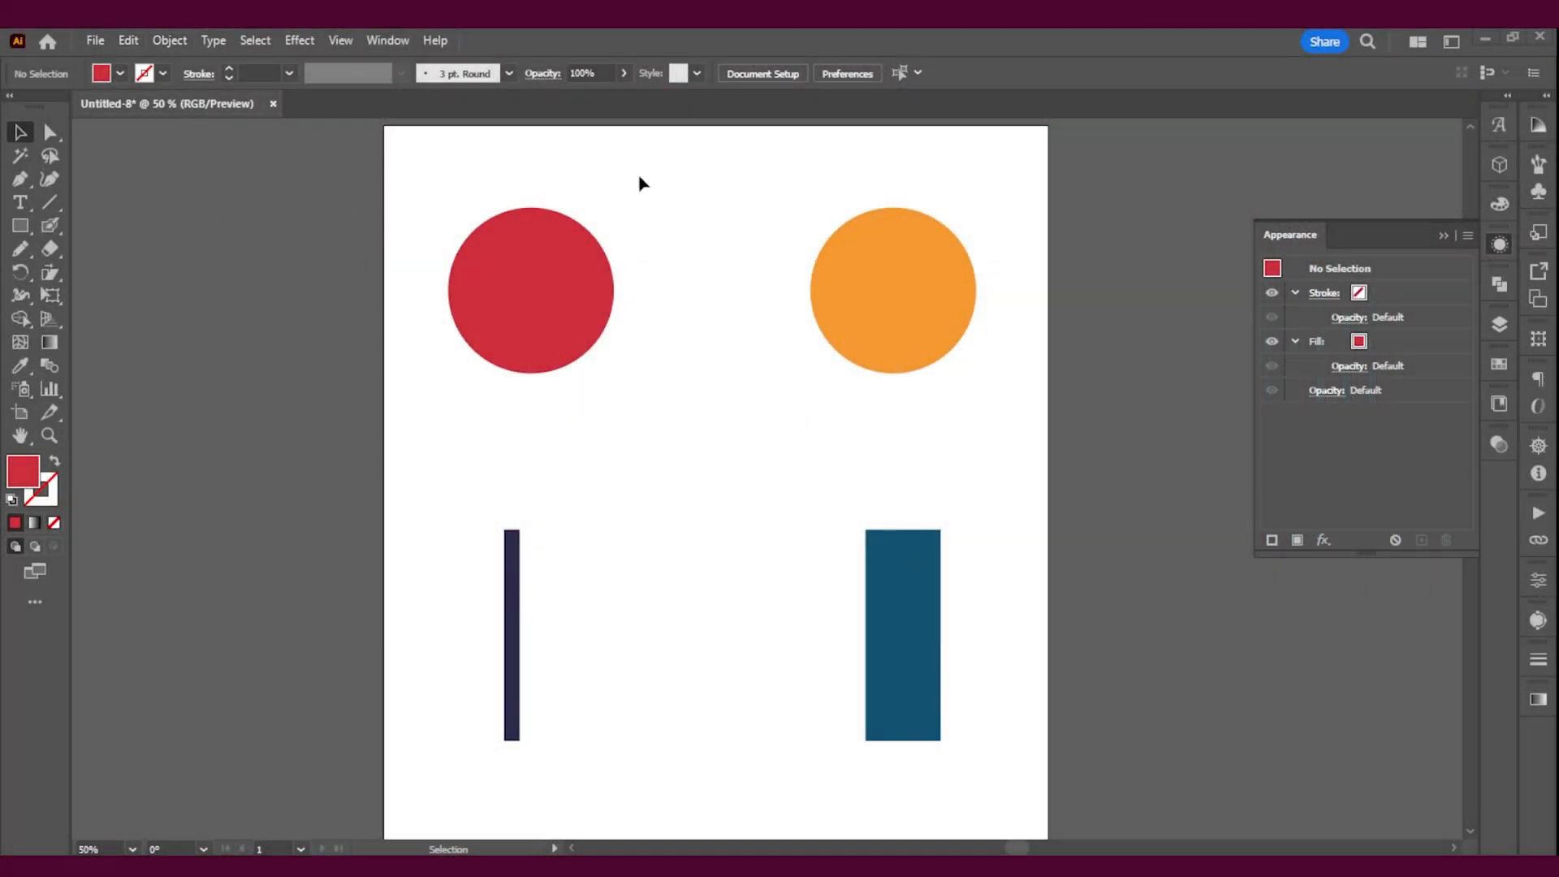
mouse_move(592, 458)
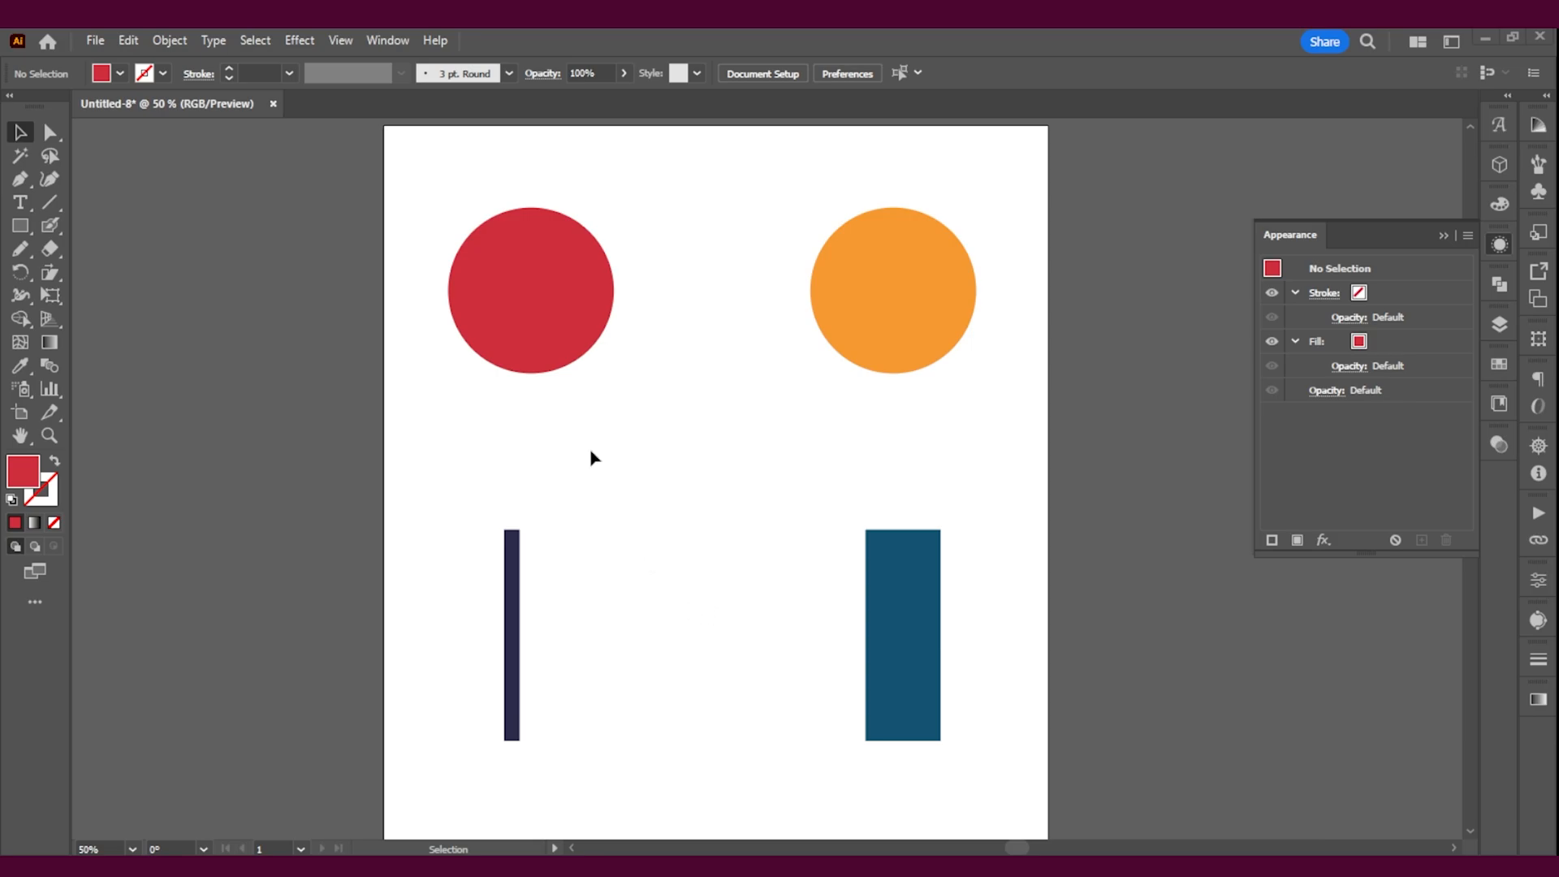
mouse_move(527, 311)
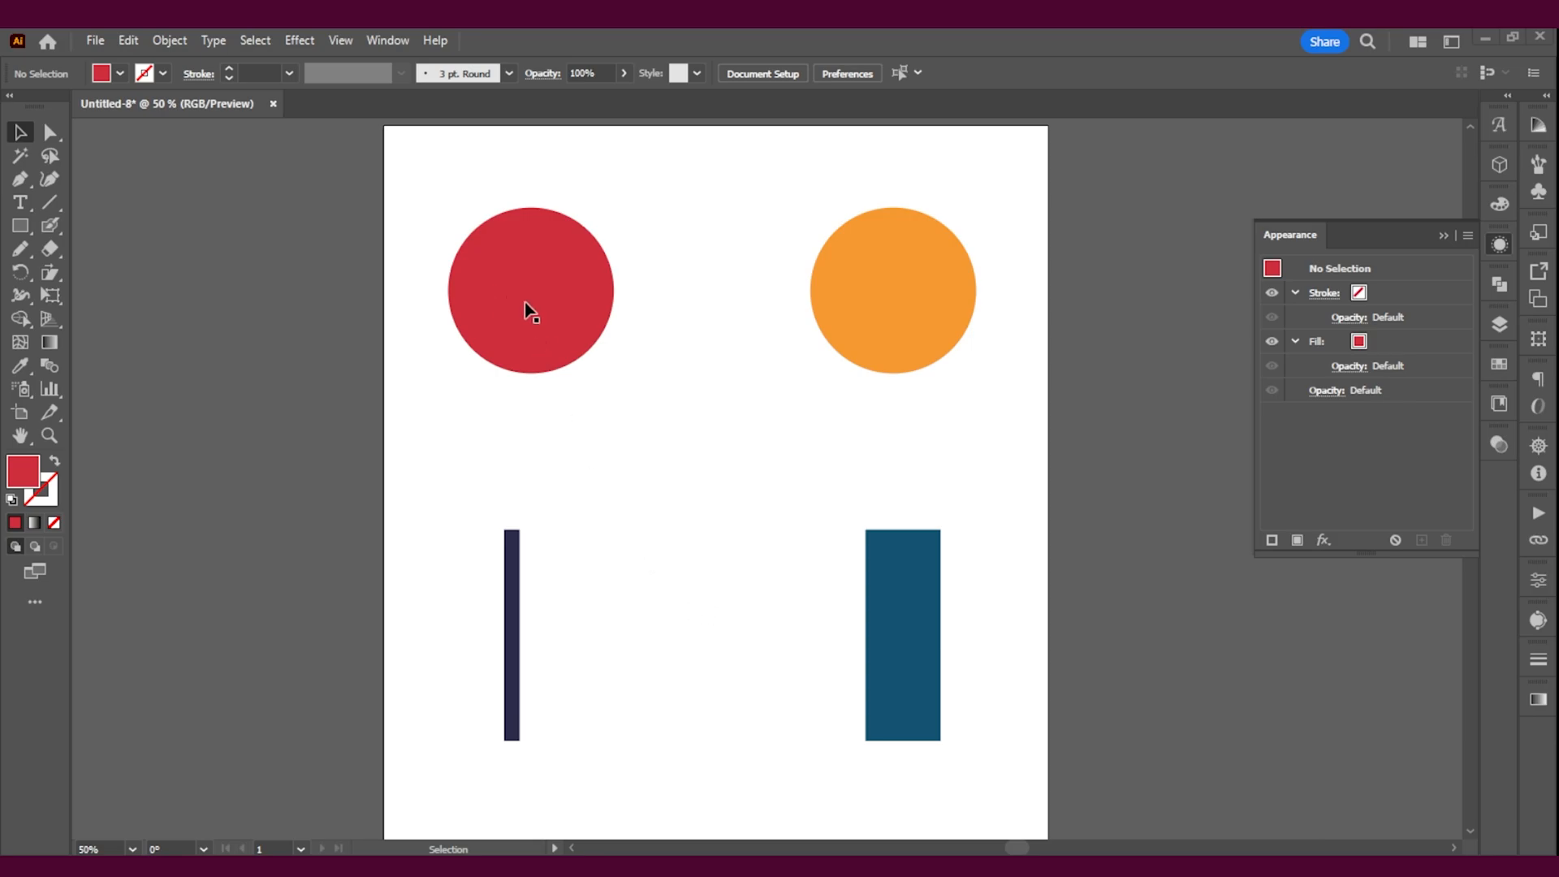
mouse_move(455, 201)
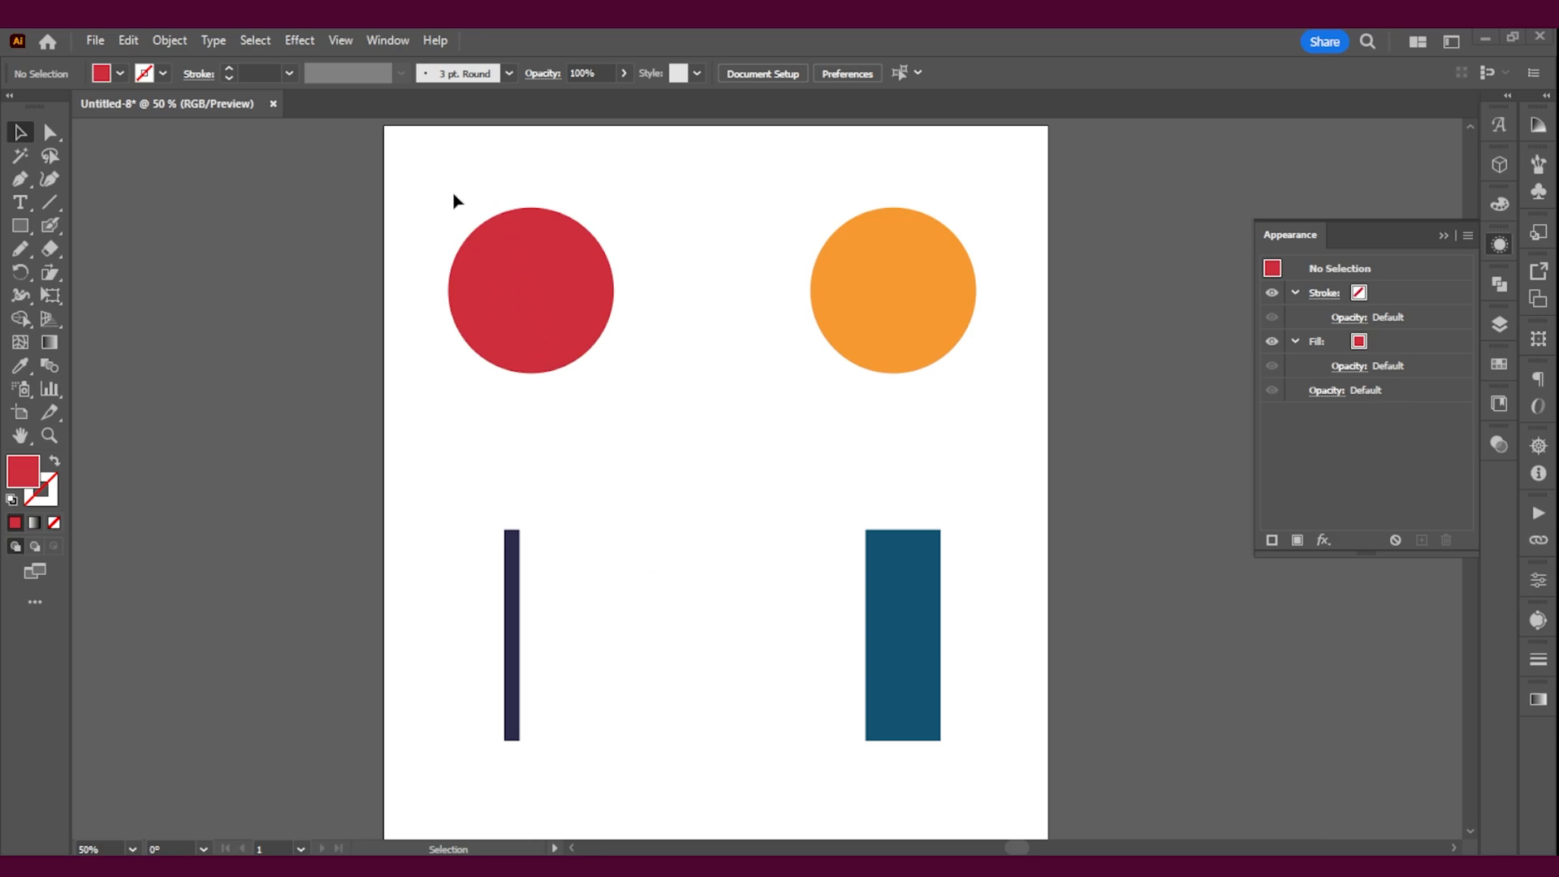
Select both top circles and undo the earlier blend so they separate again
drag(454, 200, 997, 425)
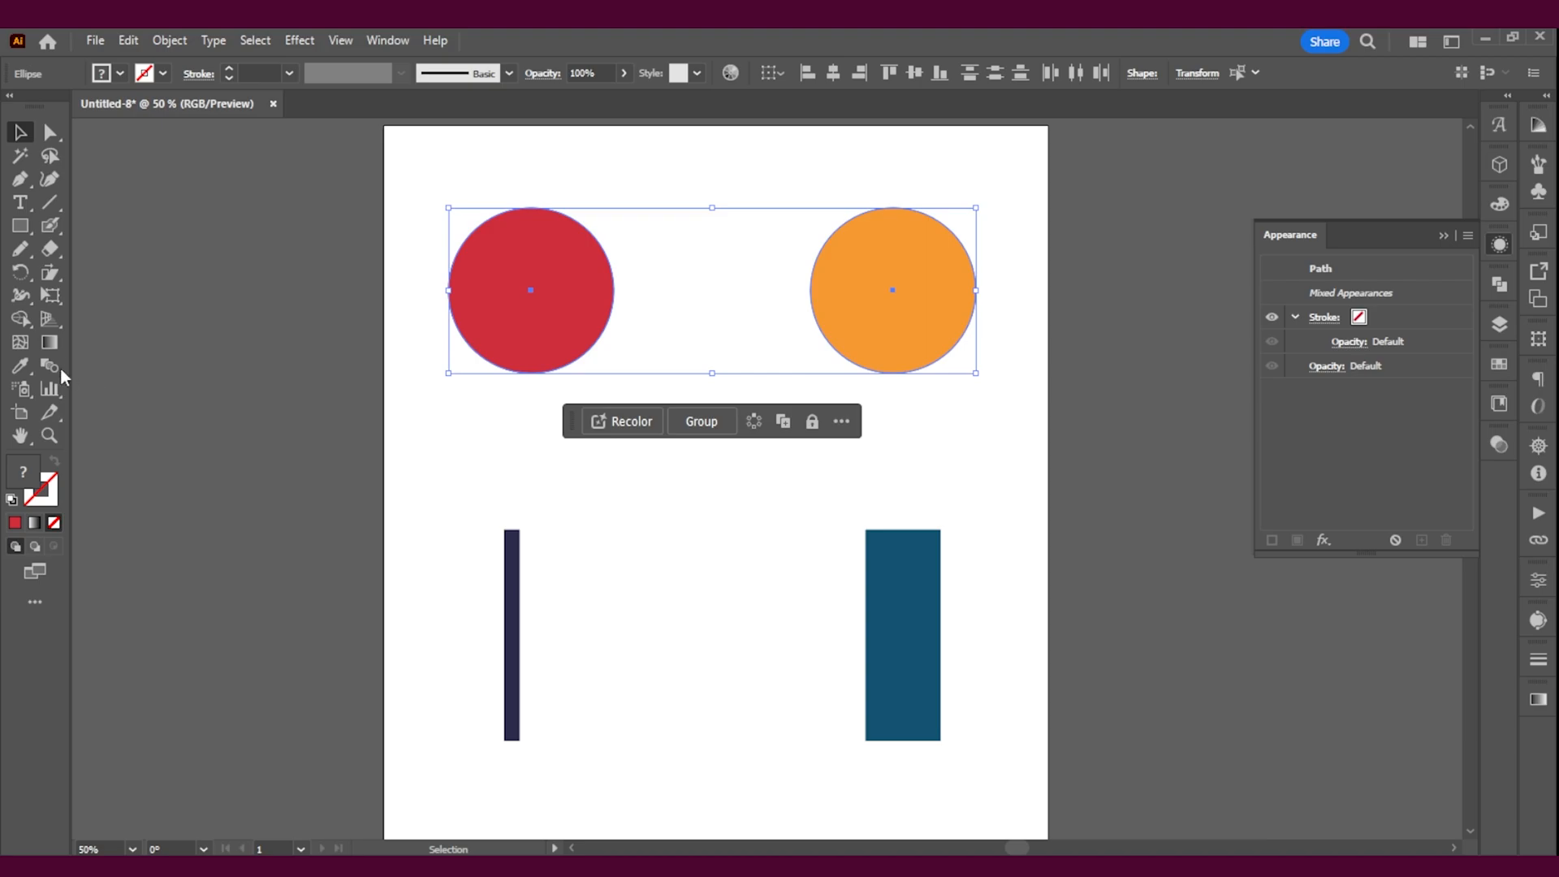
mouse_move(50, 366)
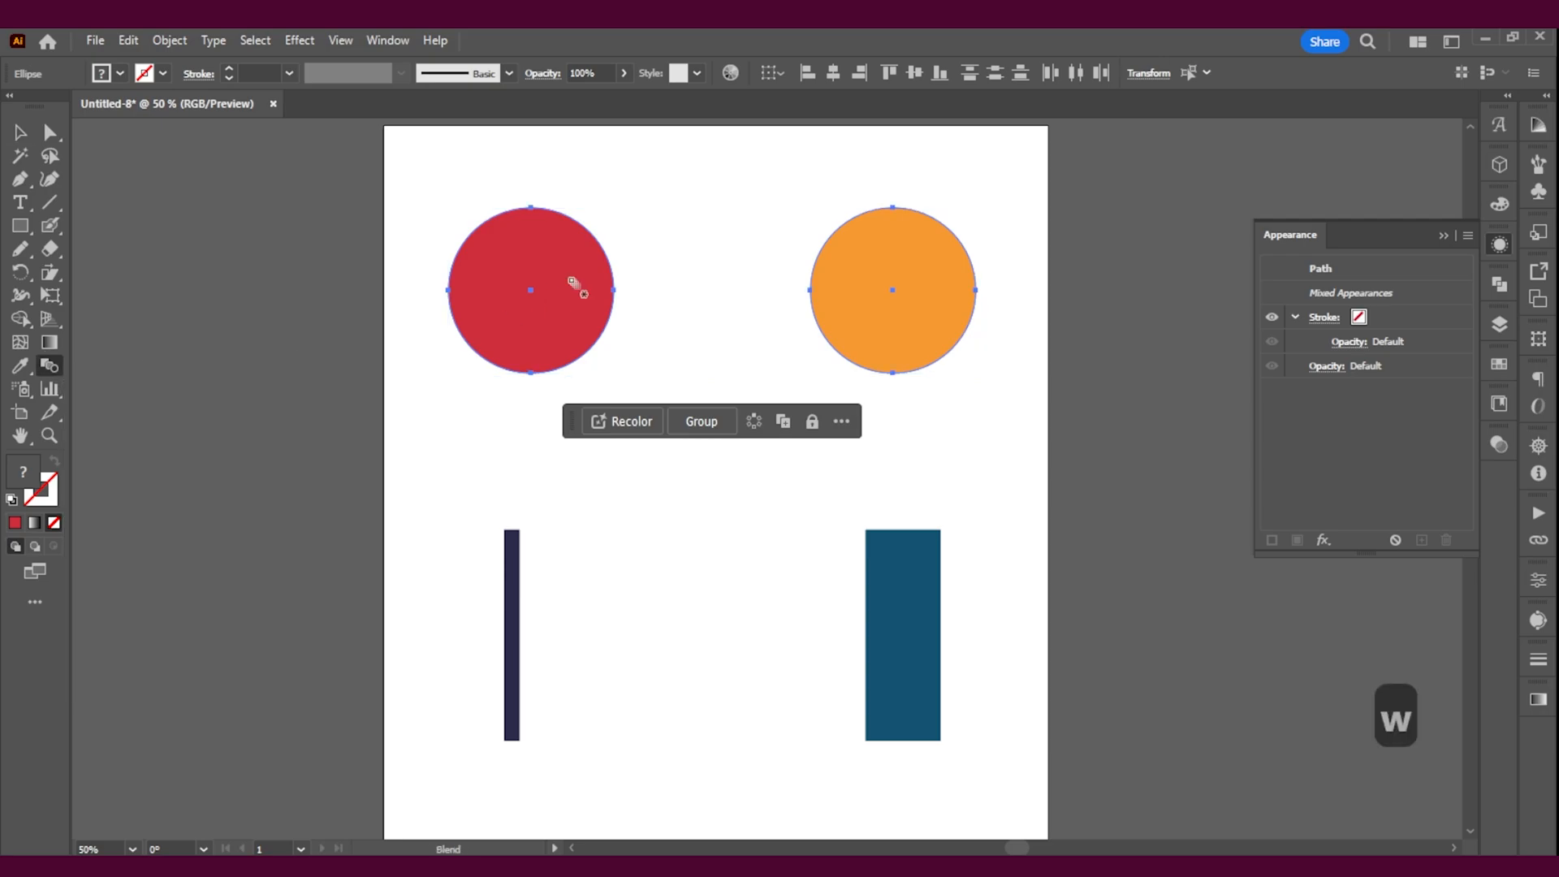
mouse_move(659, 316)
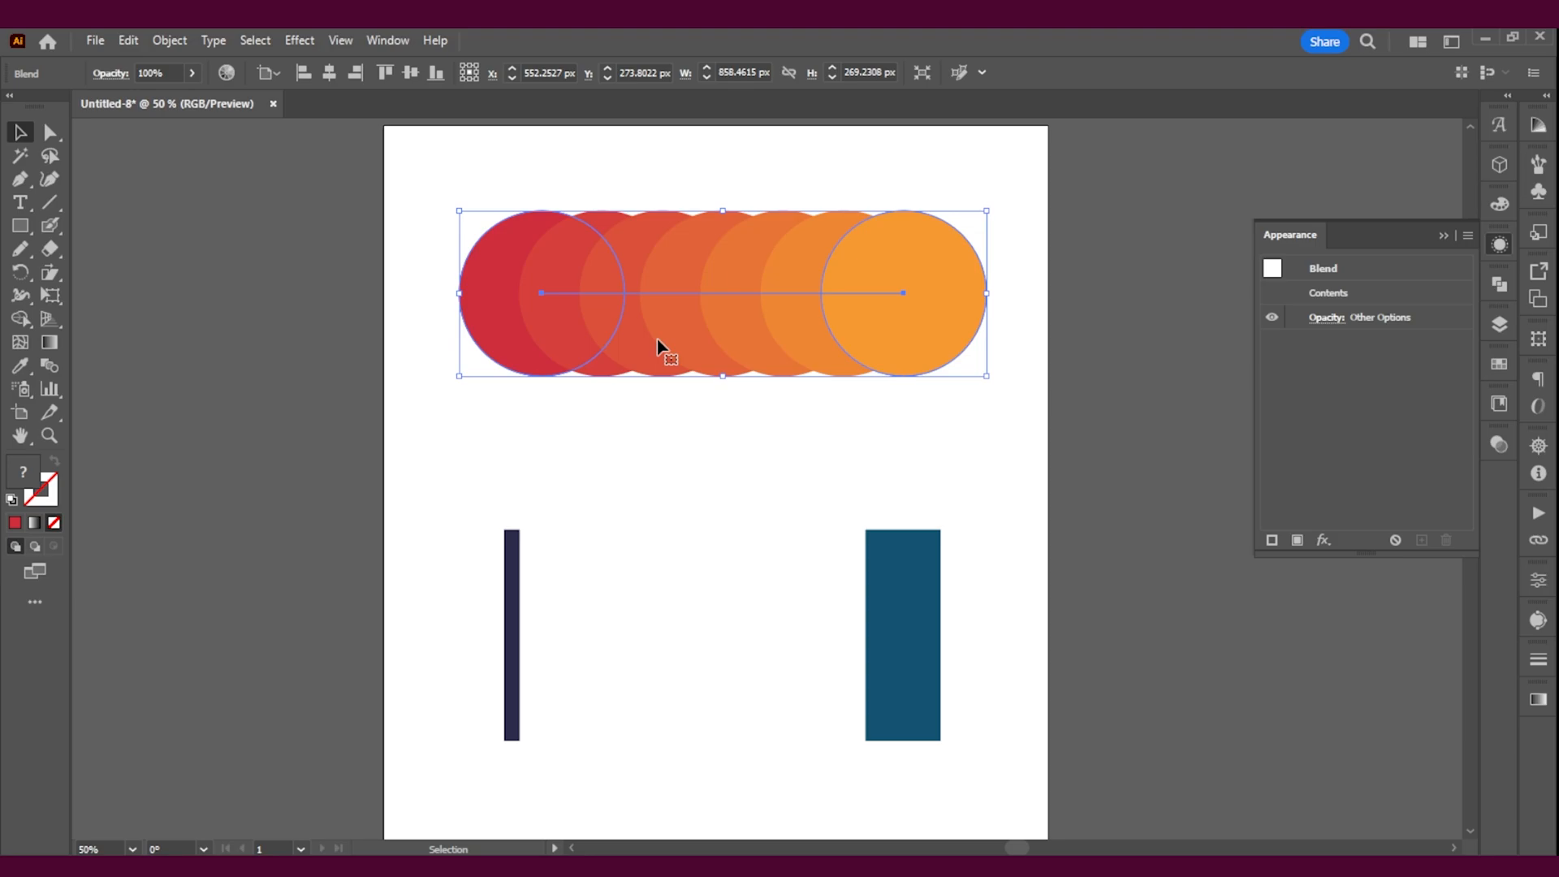
key(ctrl+z)
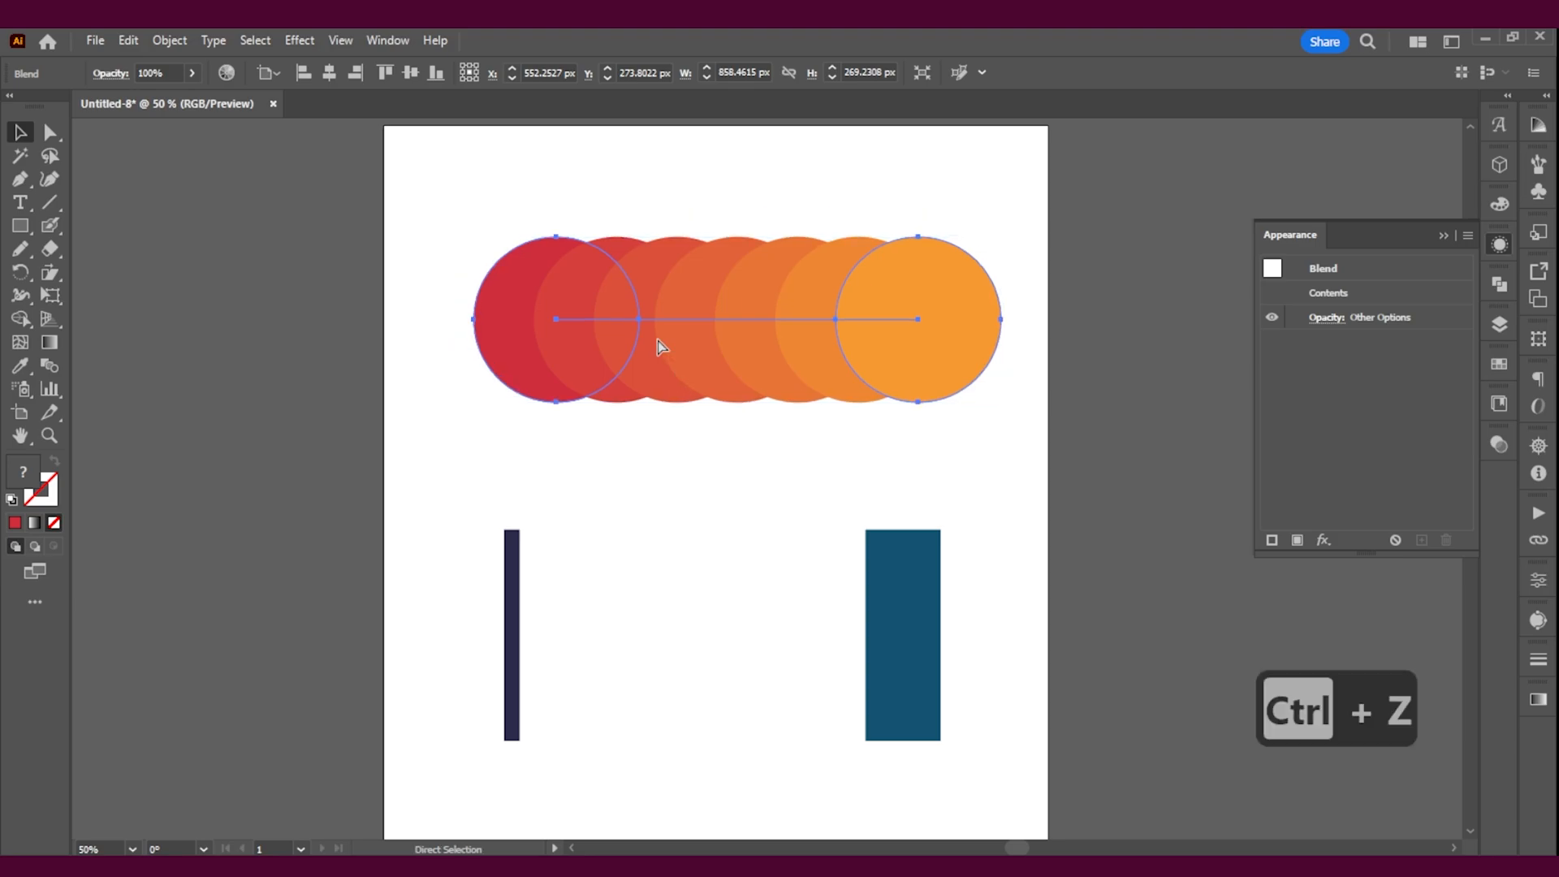
key(ctrl+z)
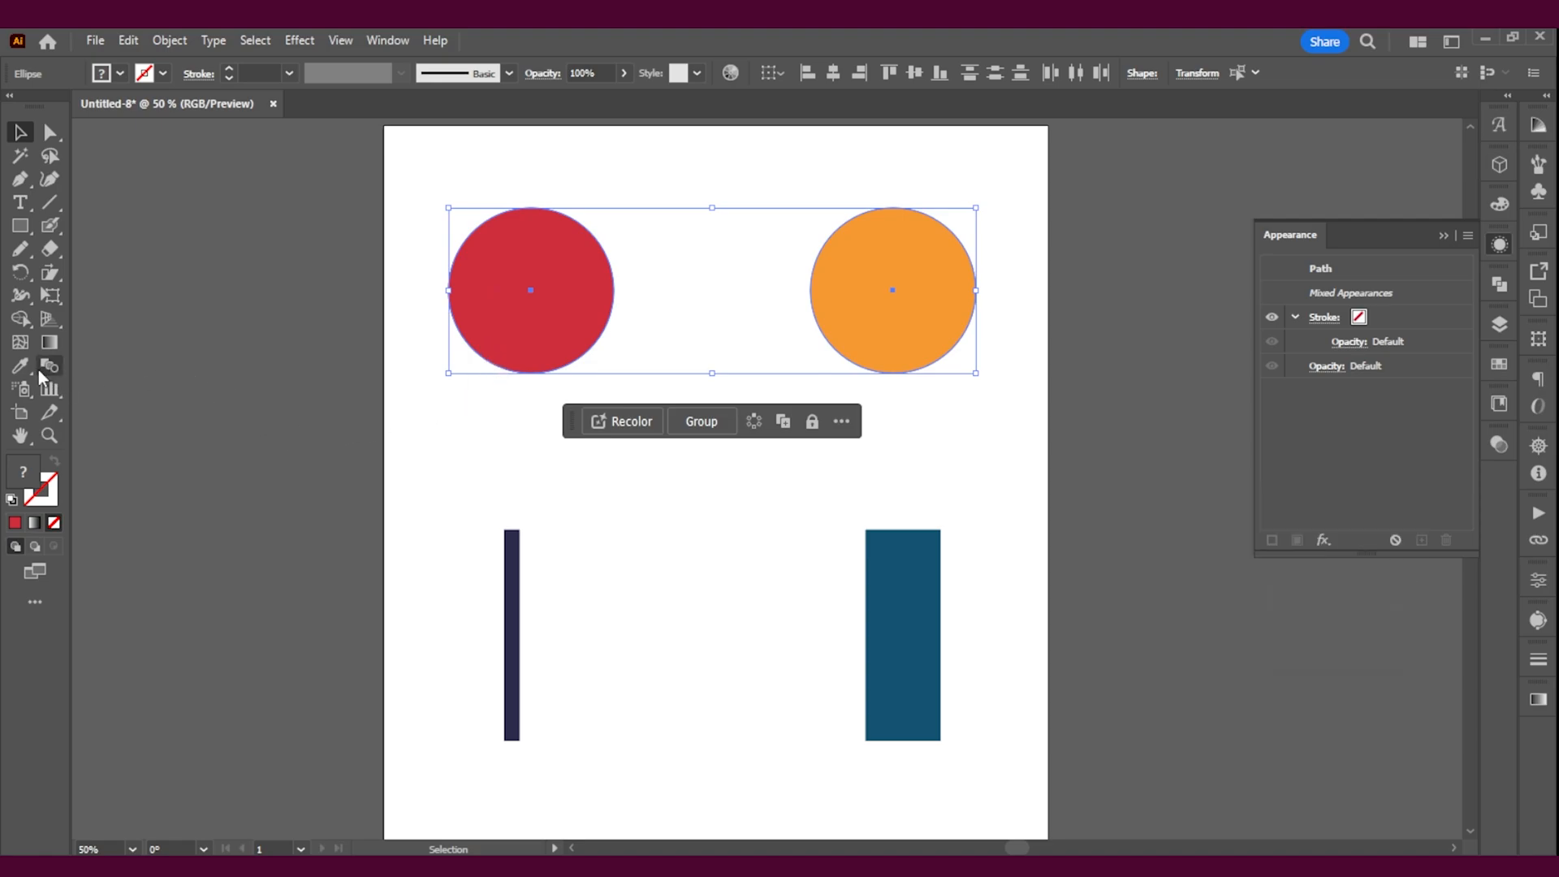
mouse_move(50, 367)
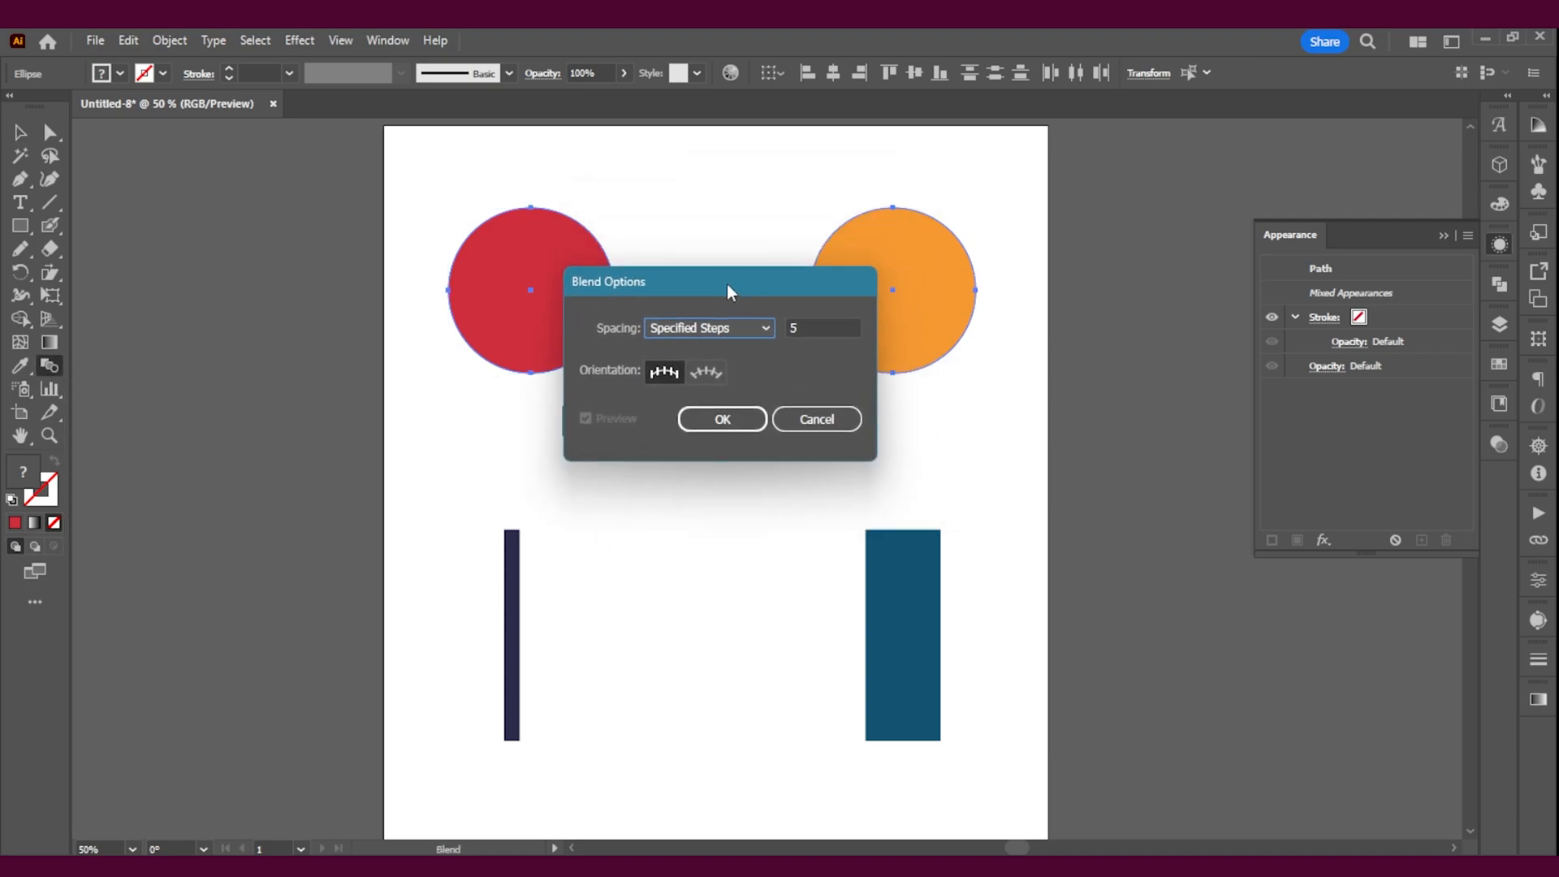
Set Blend Options spacing to Specified Steps with 25 steps
click(822, 328)
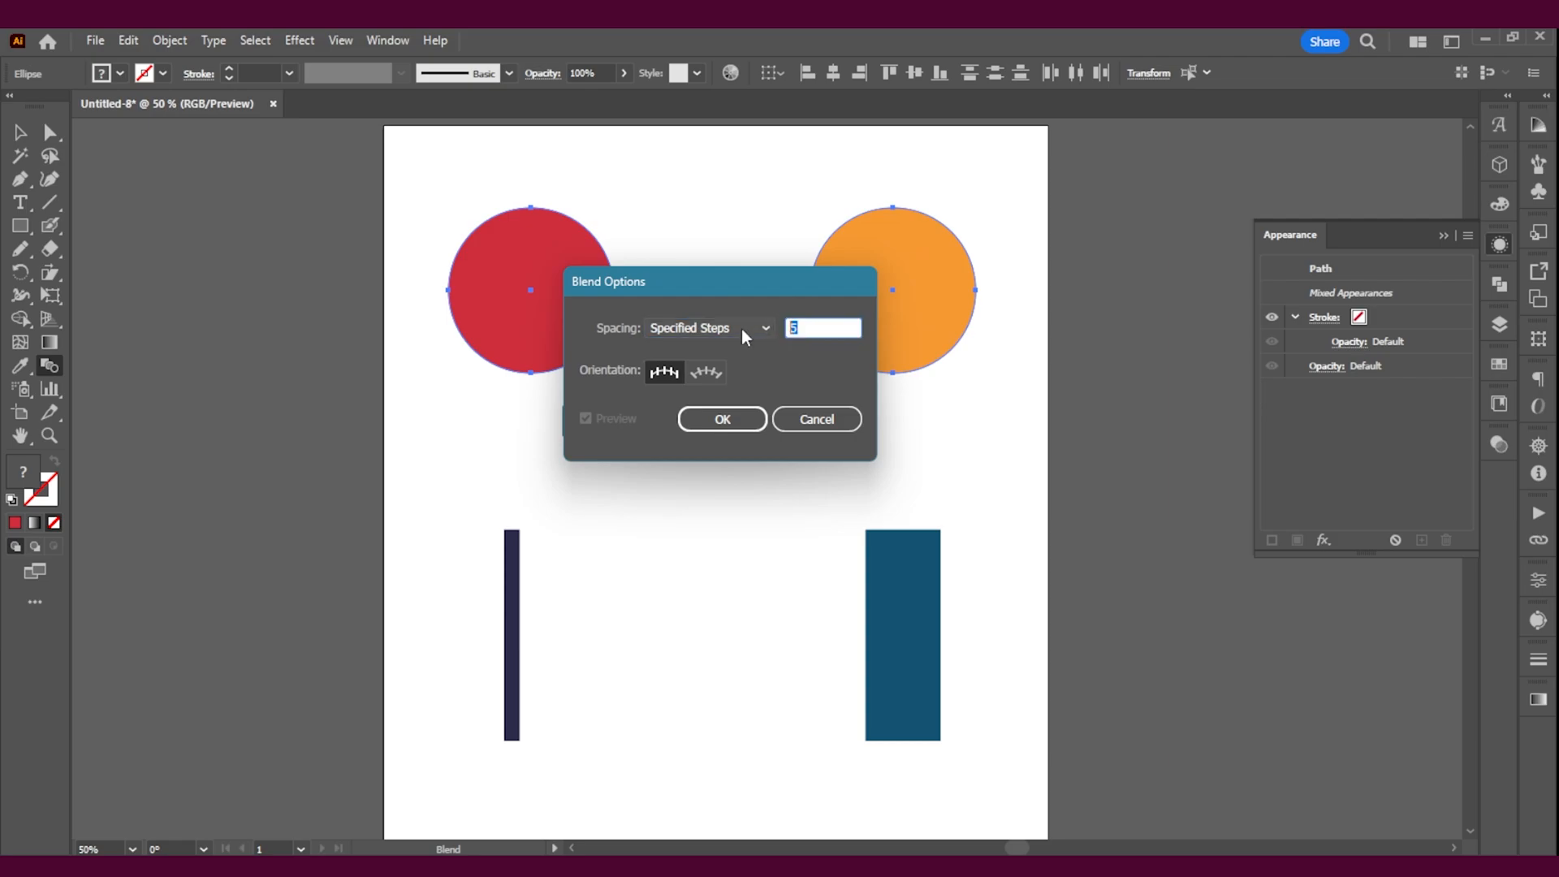
click(708, 328)
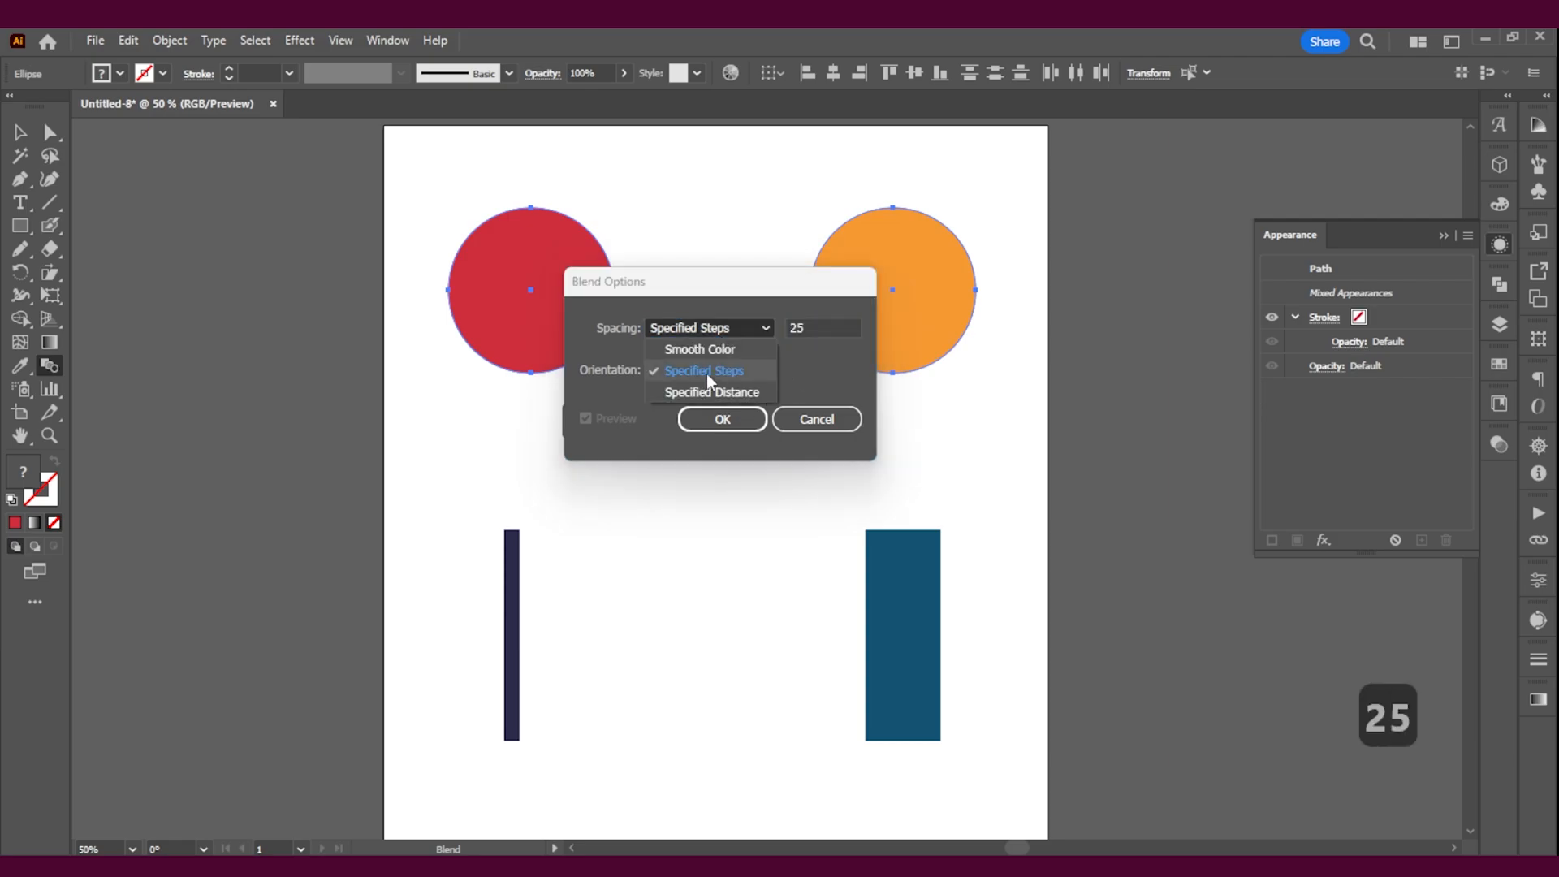
click(705, 370)
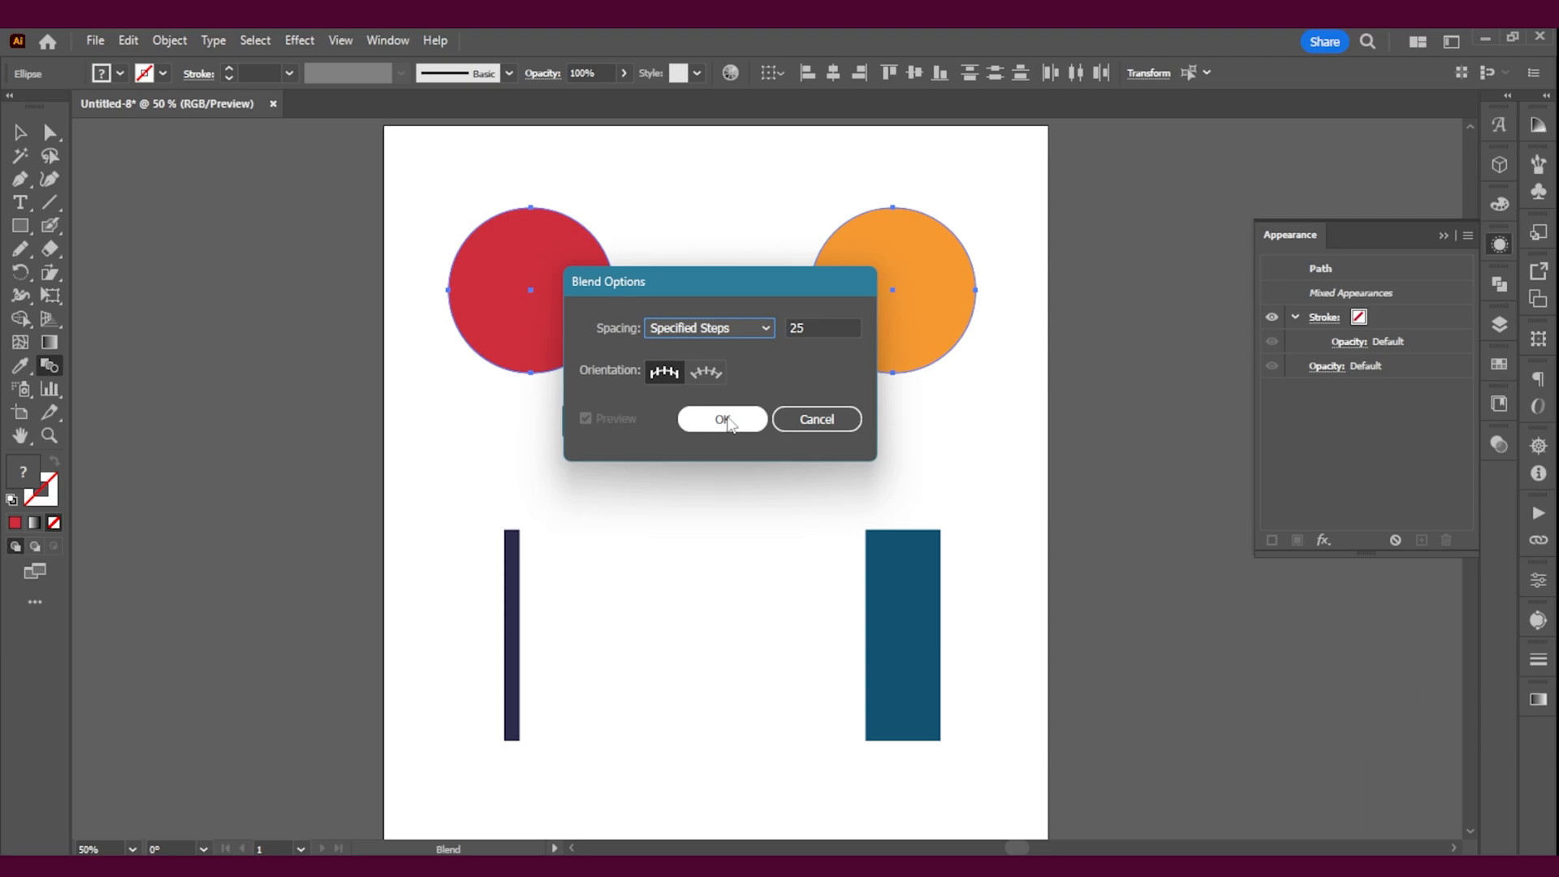
mouse_move(720, 430)
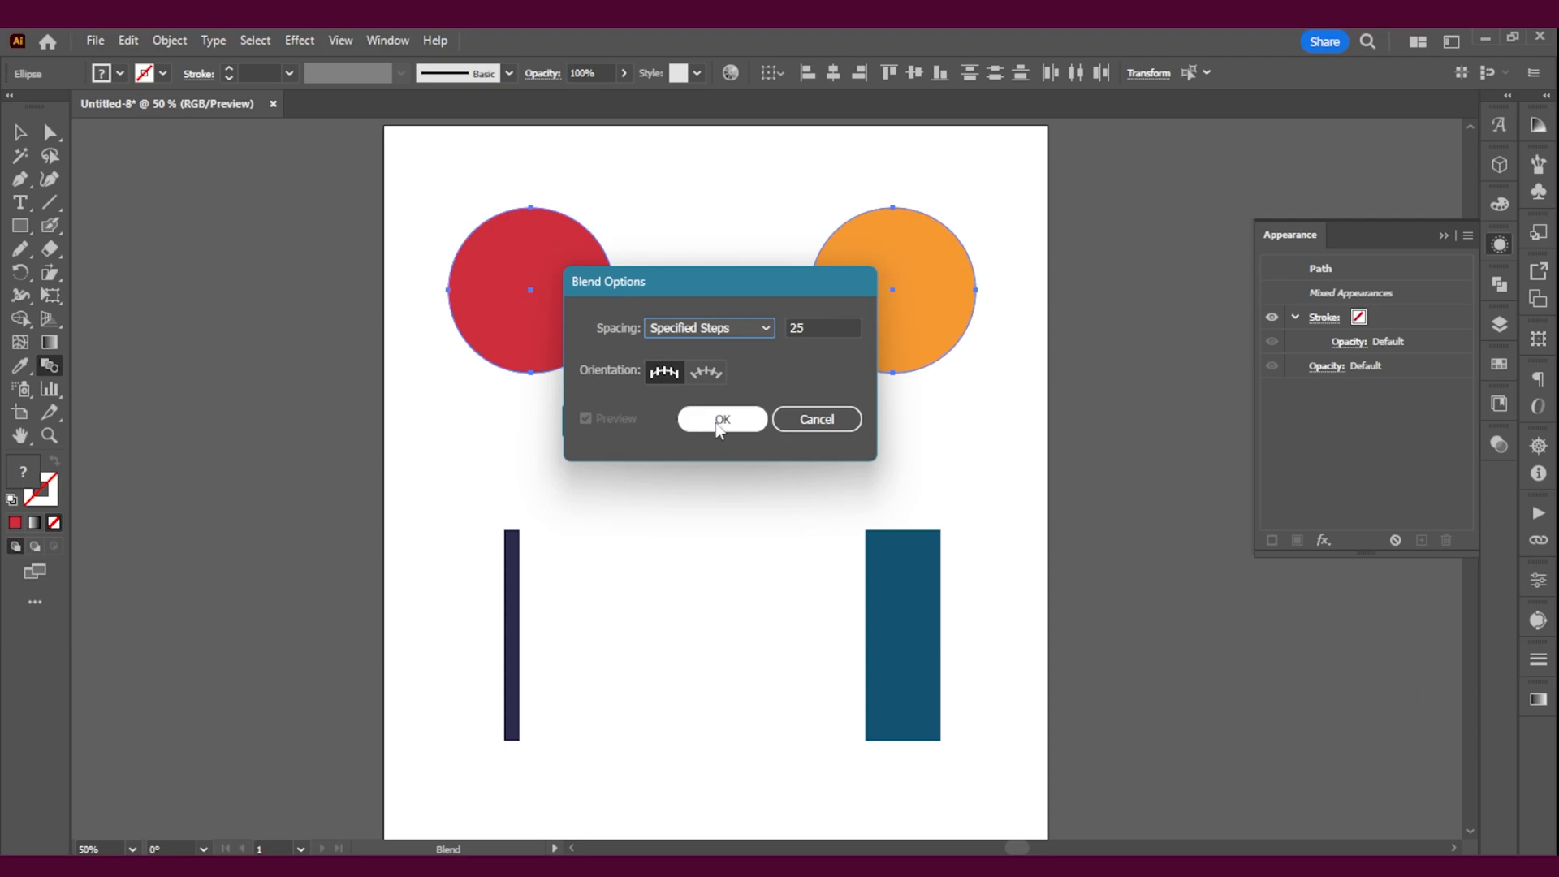
Confirm the 25-step blend and deselect to view the red-to-orange capsule
click(722, 419)
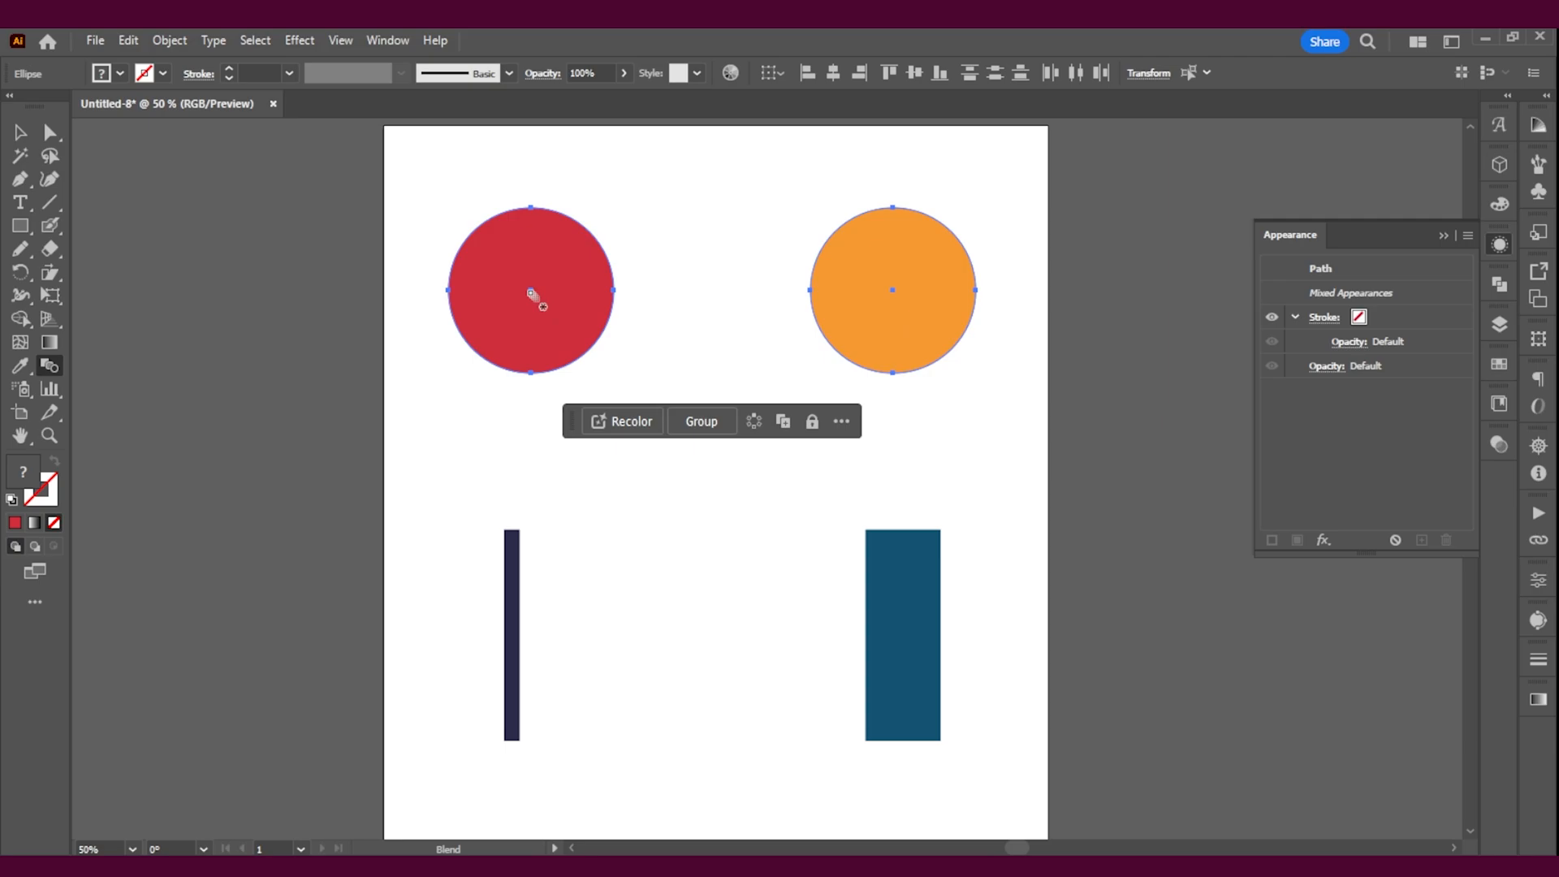
mouse_move(899, 292)
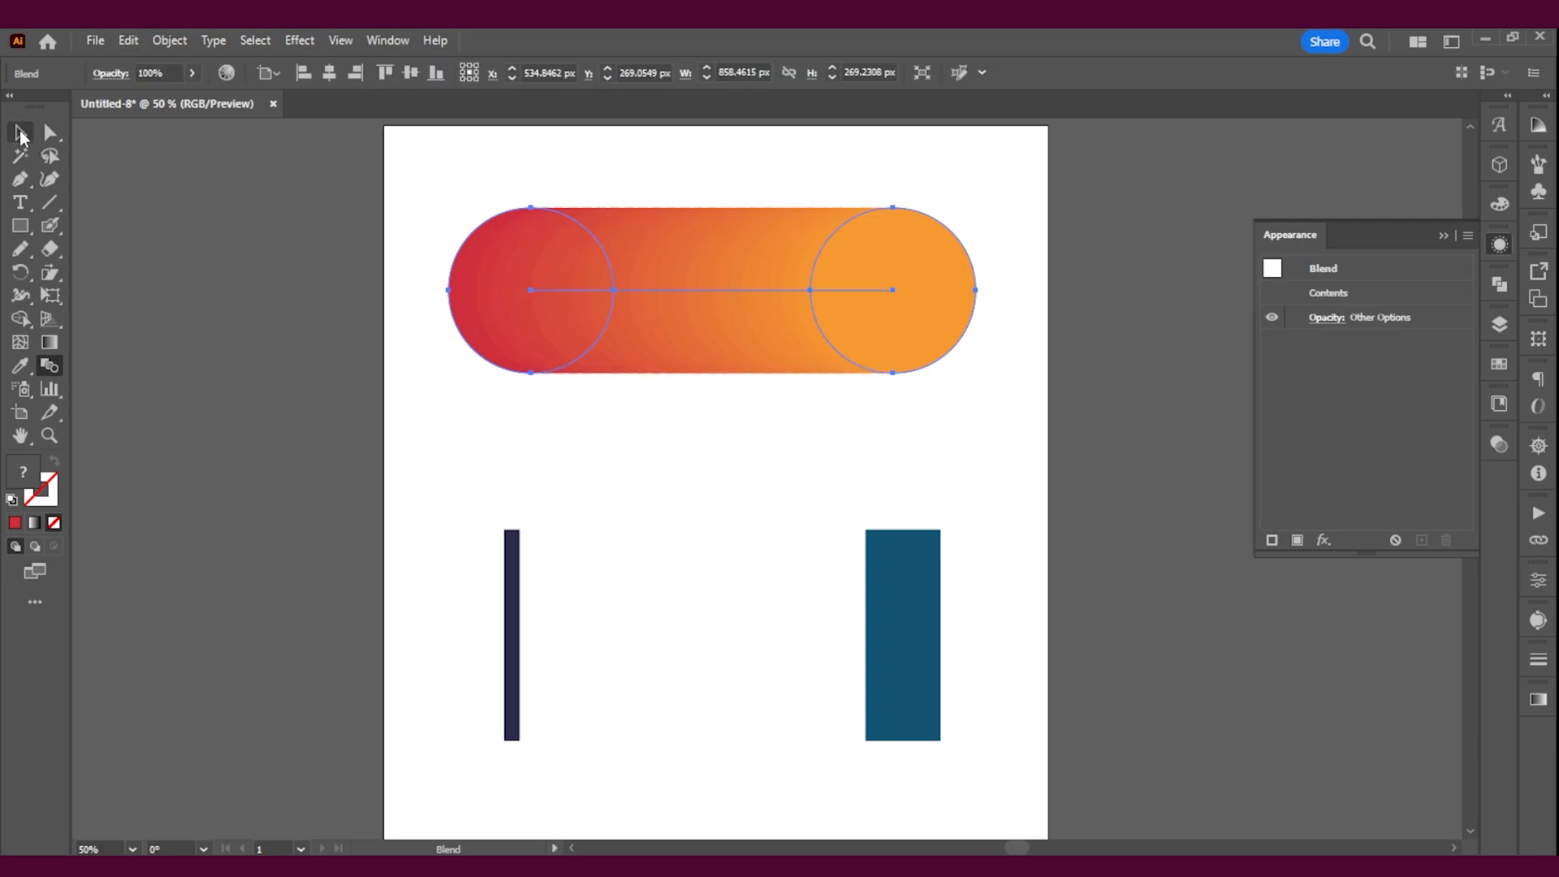
click(415, 302)
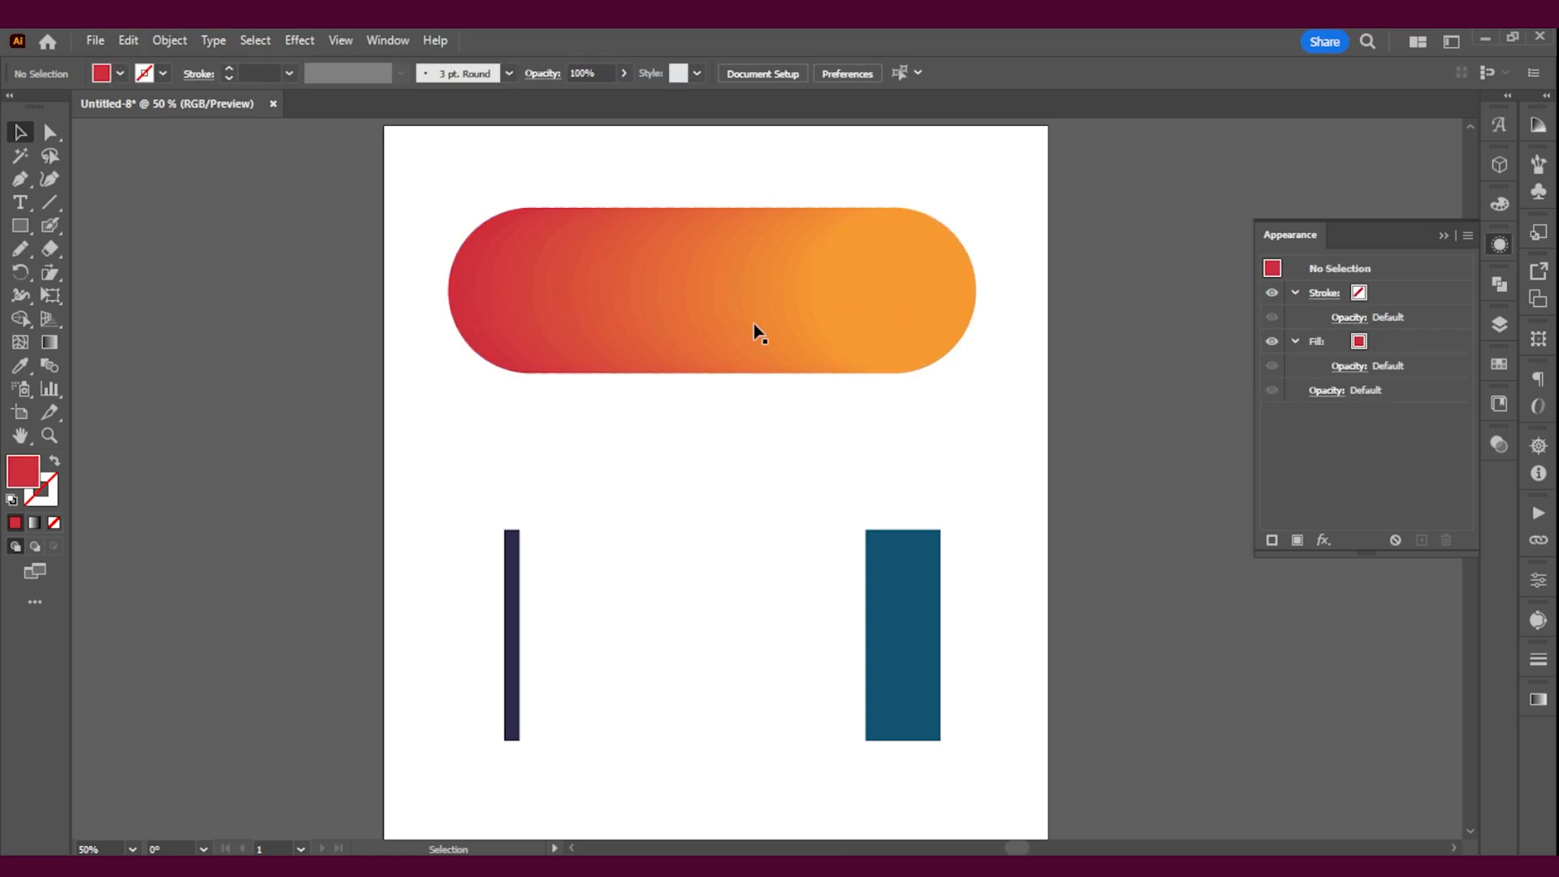
mouse_move(517, 310)
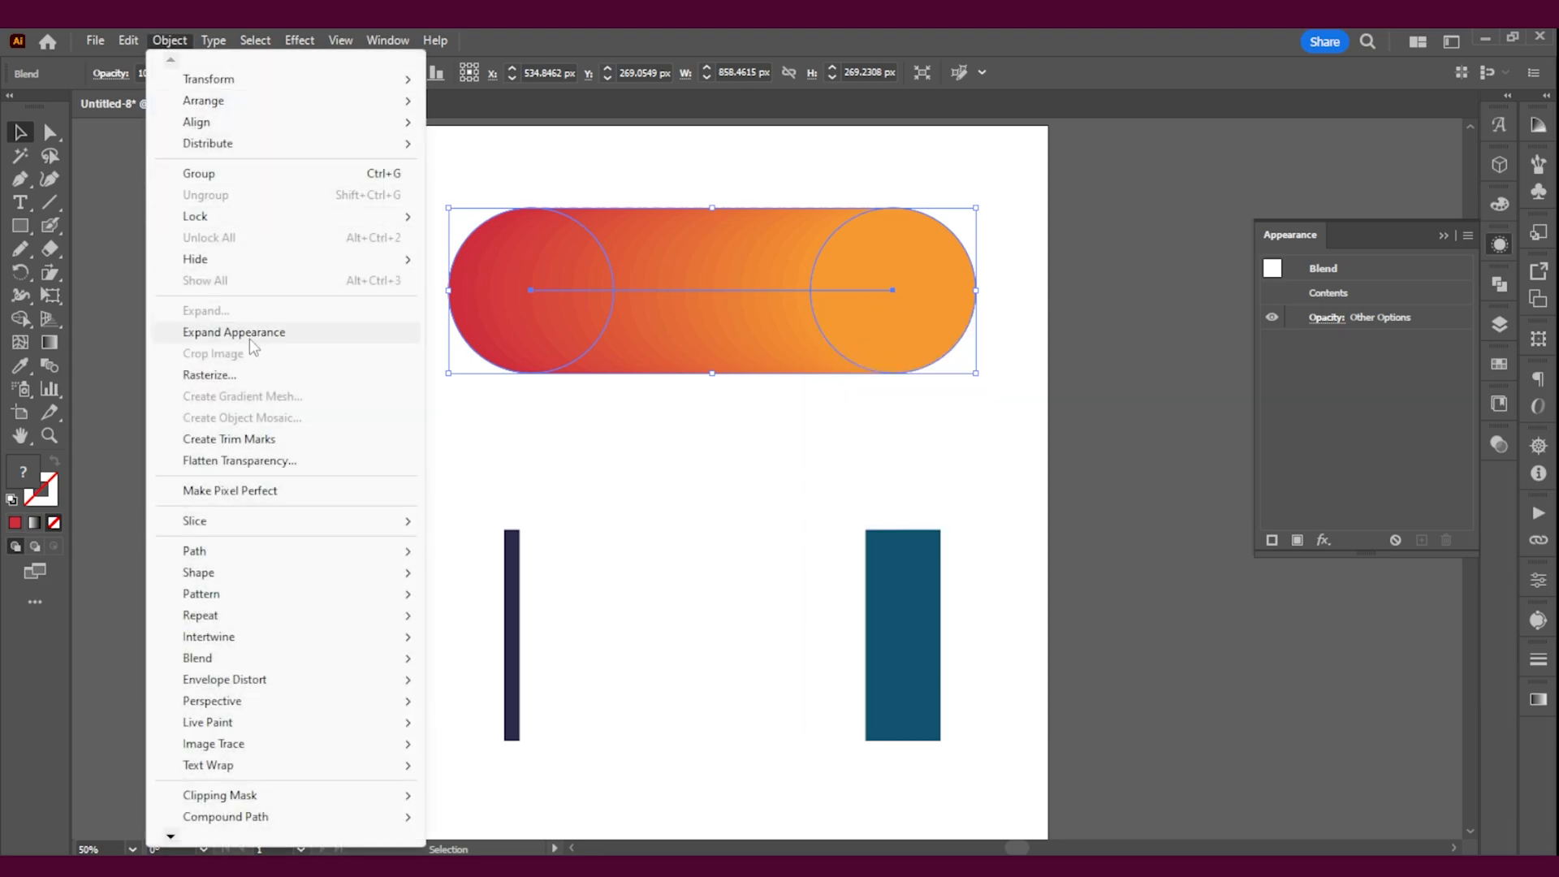
Expand the red-to-orange capsule blend with Object > Expand, then deselect it
click(234, 331)
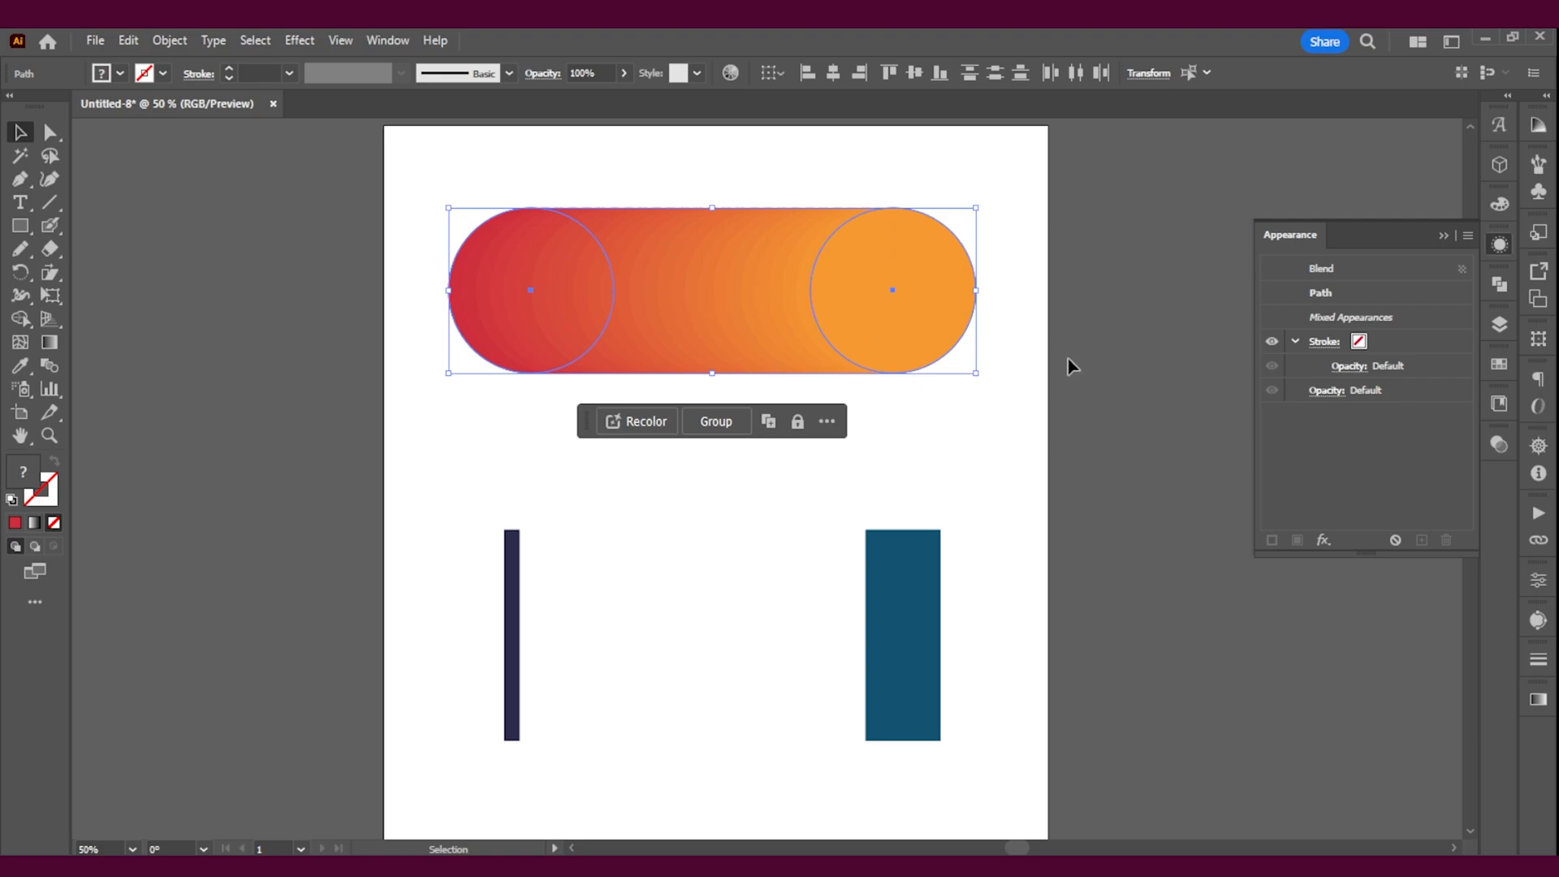
click(168, 40)
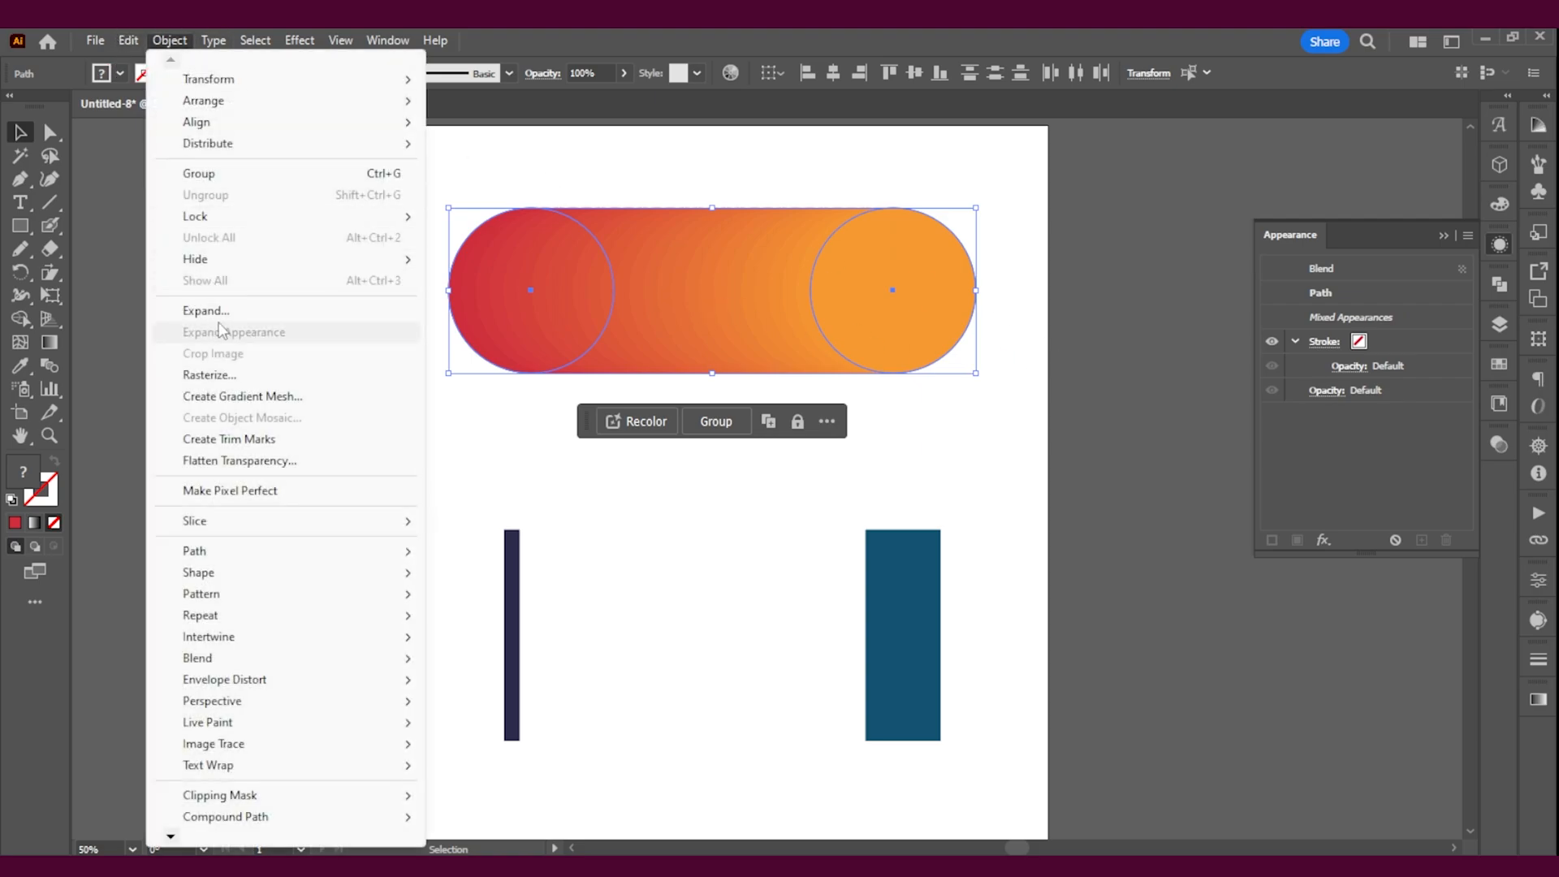
click(206, 310)
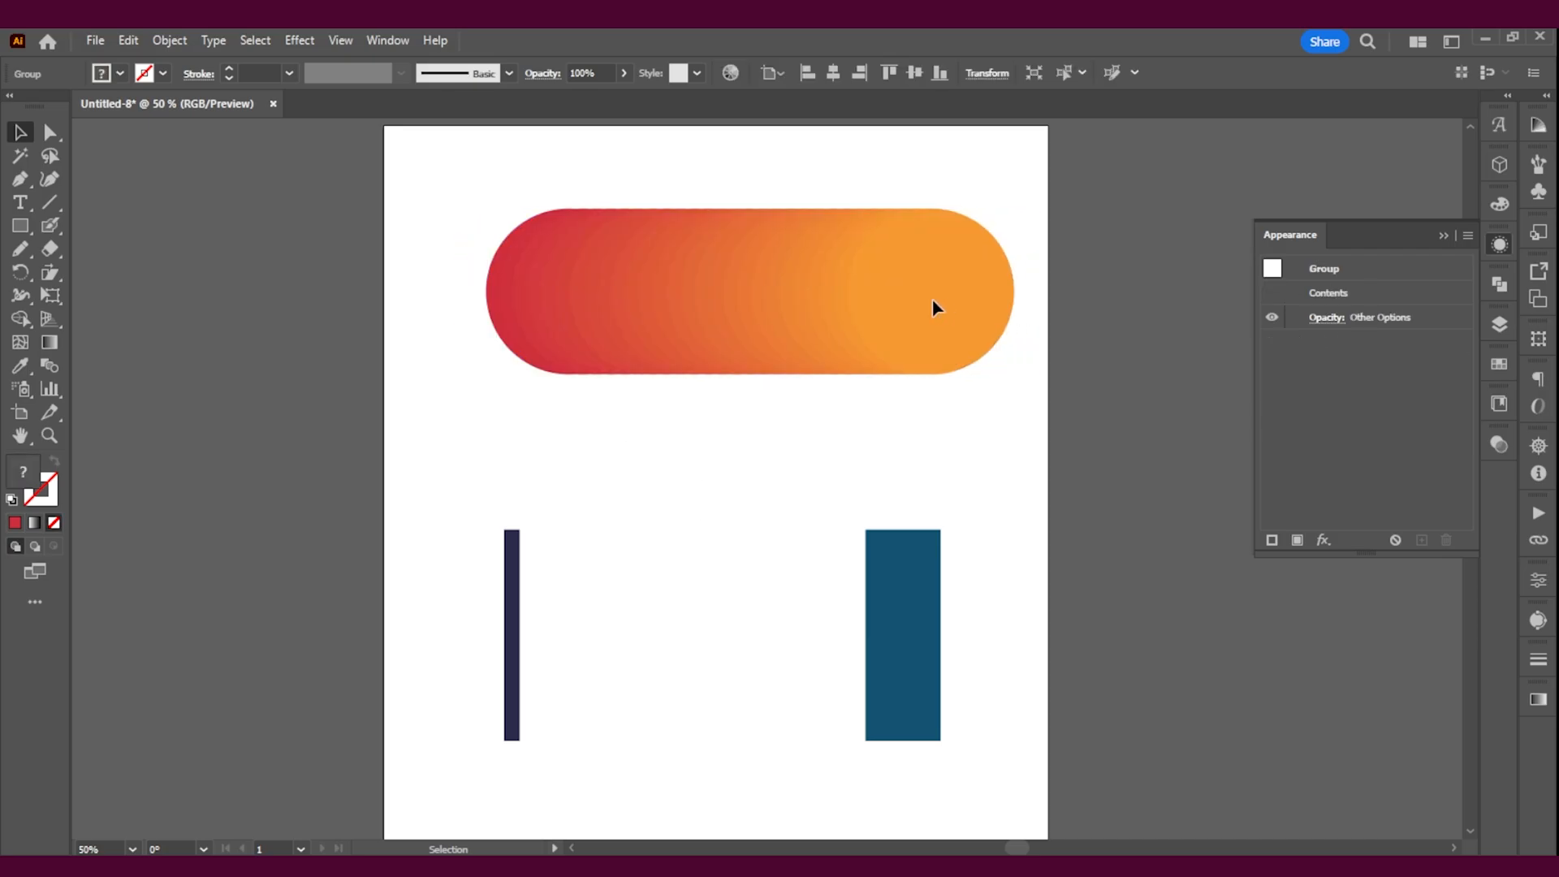
click(933, 306)
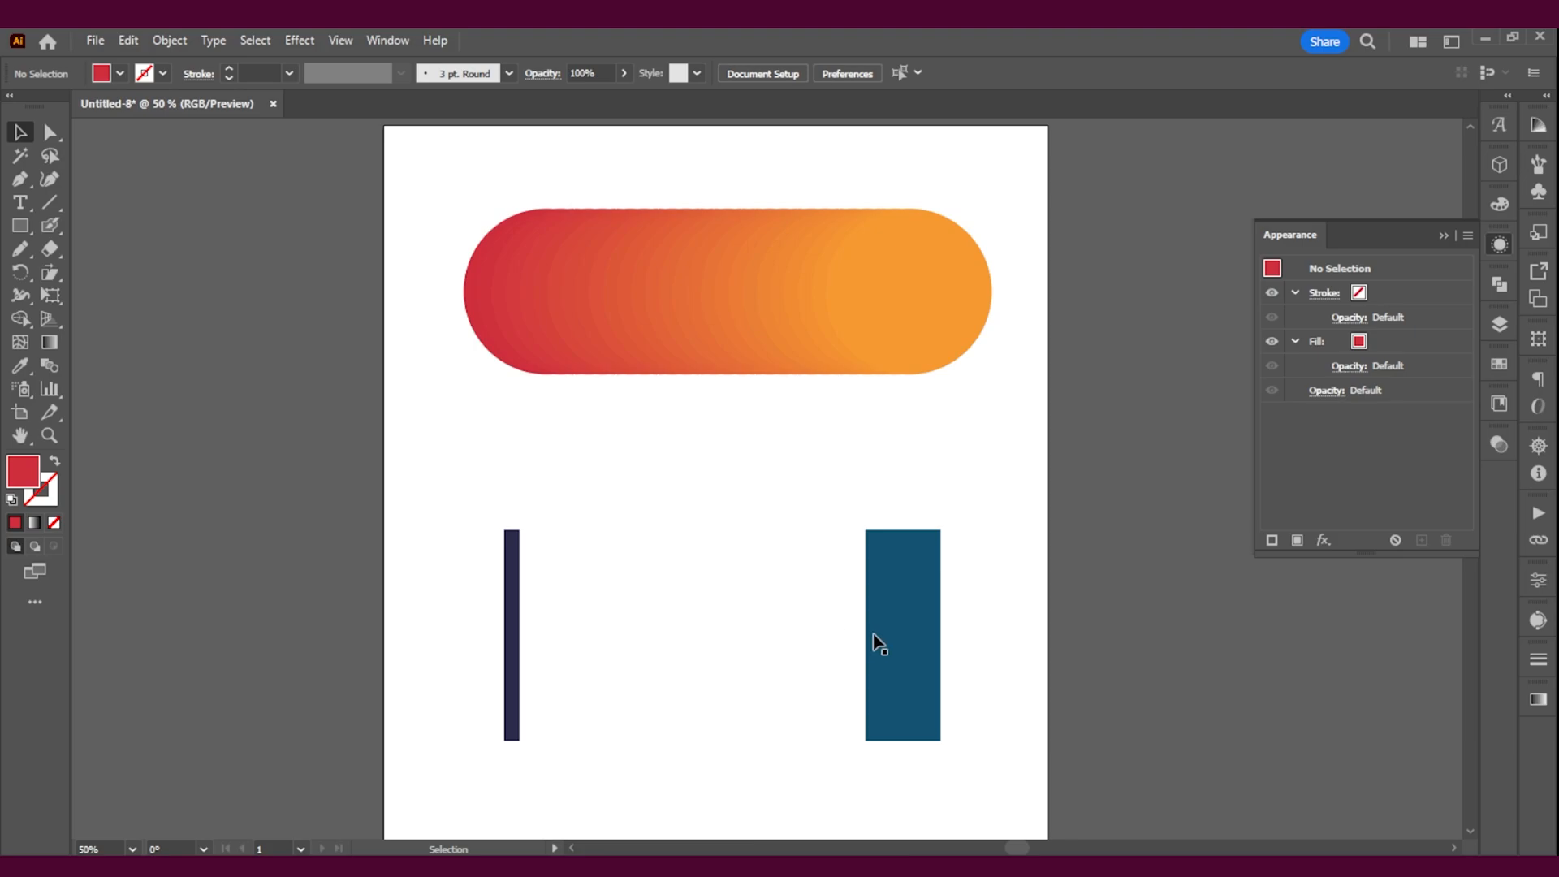
Narrow the teal bar and select it together with the dark bar
drag(863, 636, 903, 637)
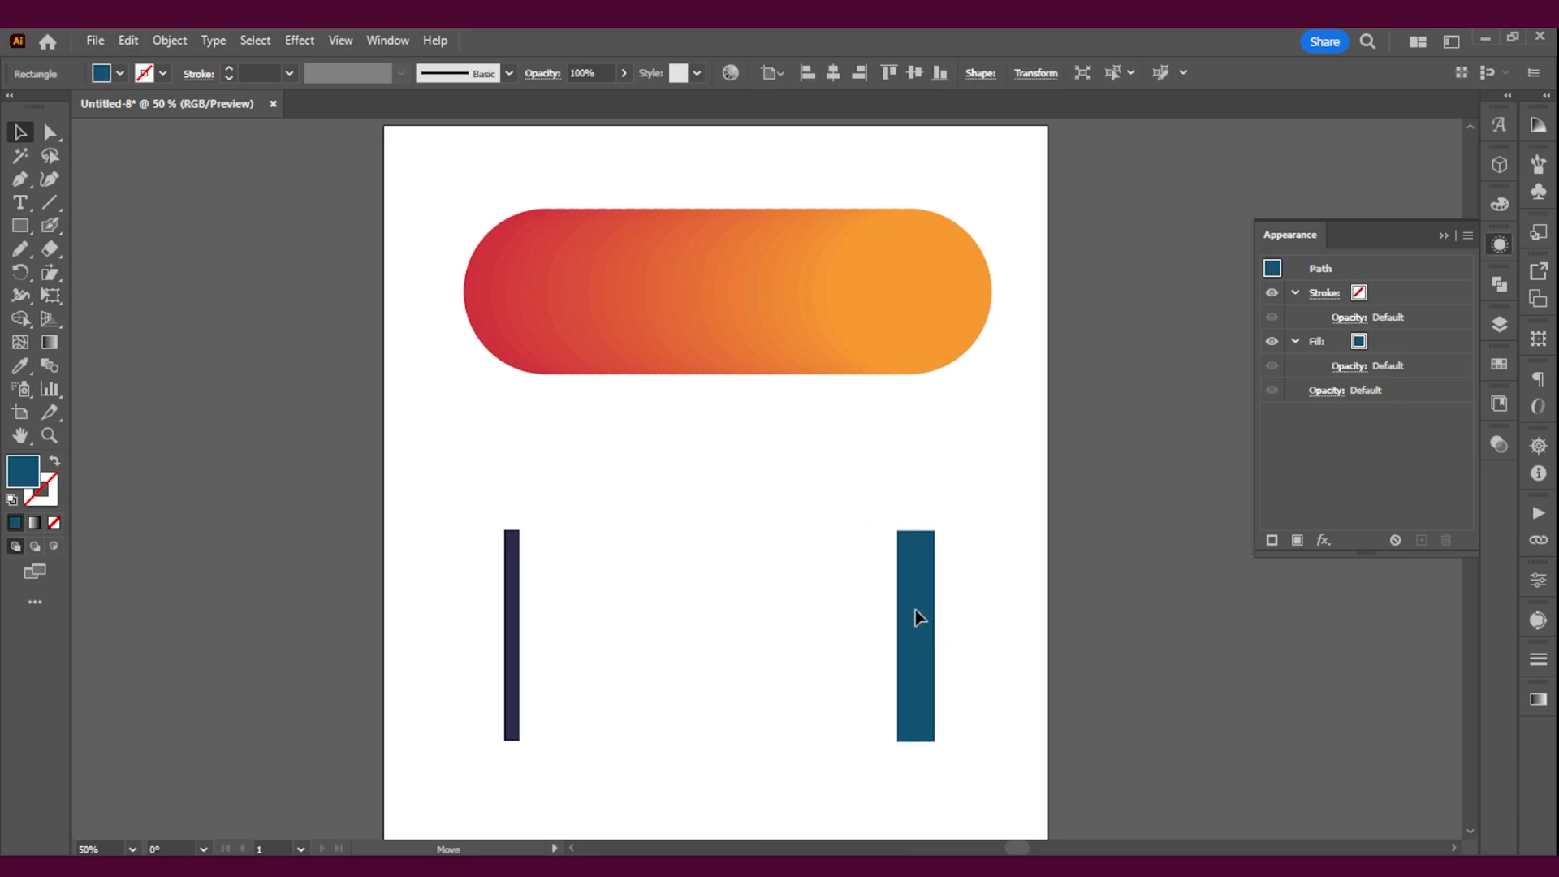
click(915, 616)
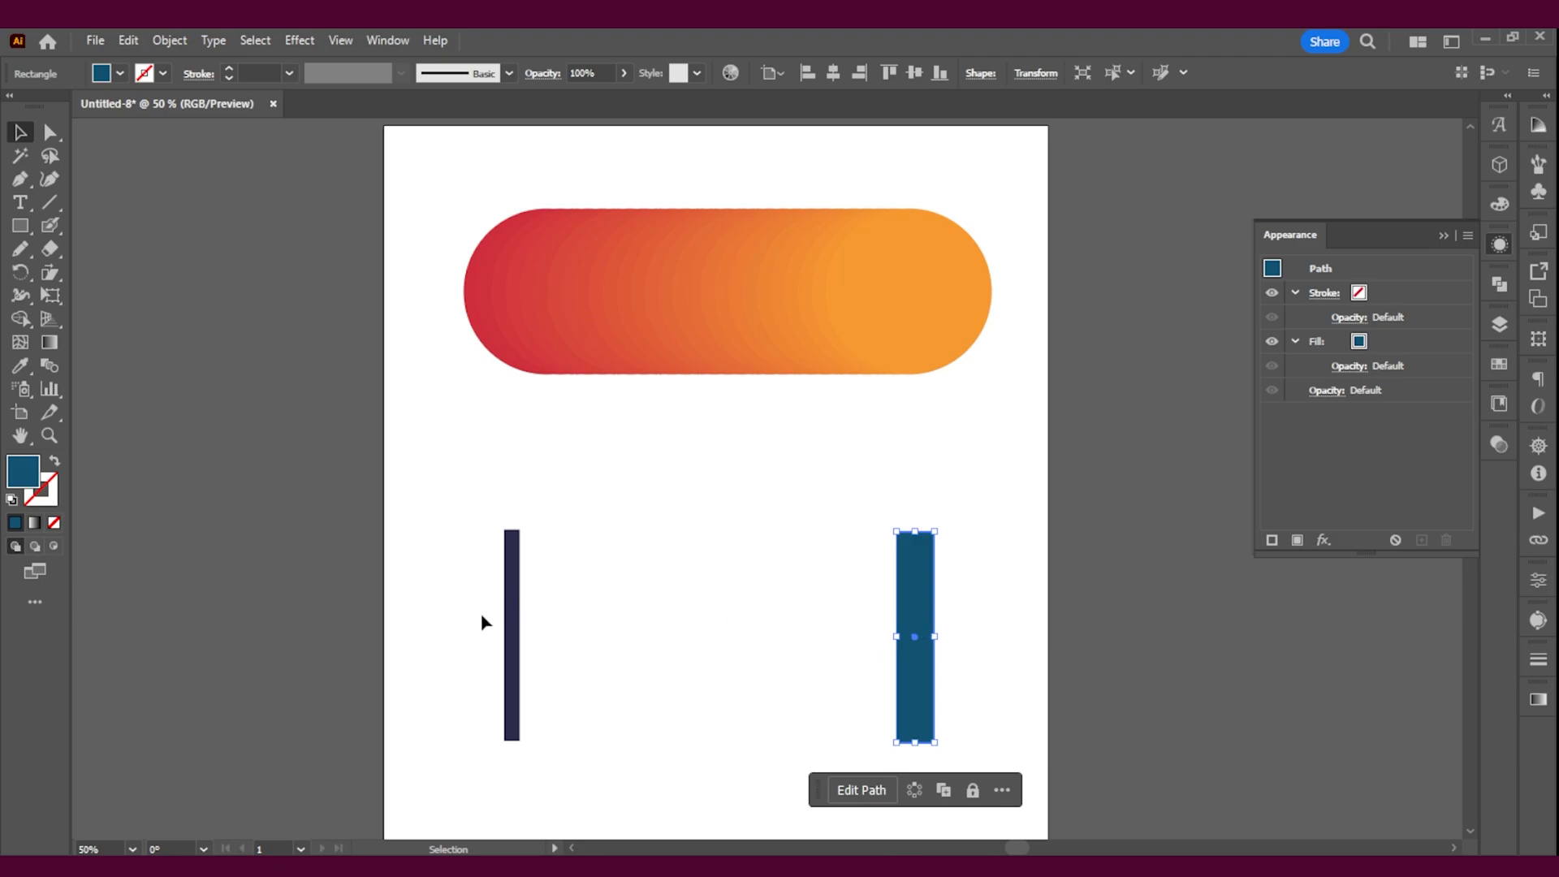
click(513, 637)
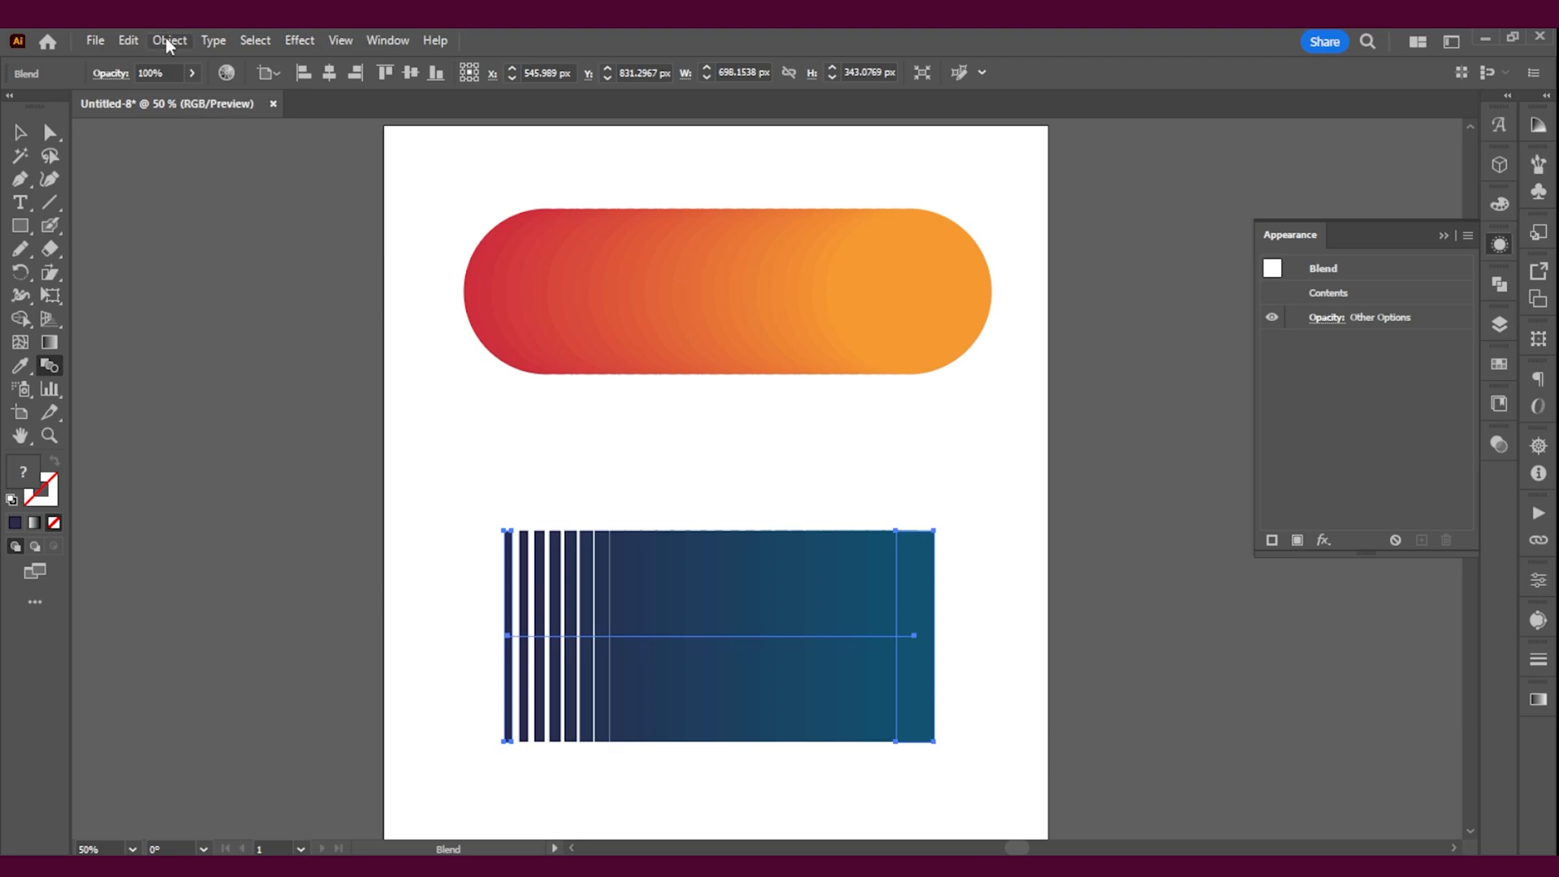
Set the dark-to-teal bar blend to 10 specified steps
click(168, 39)
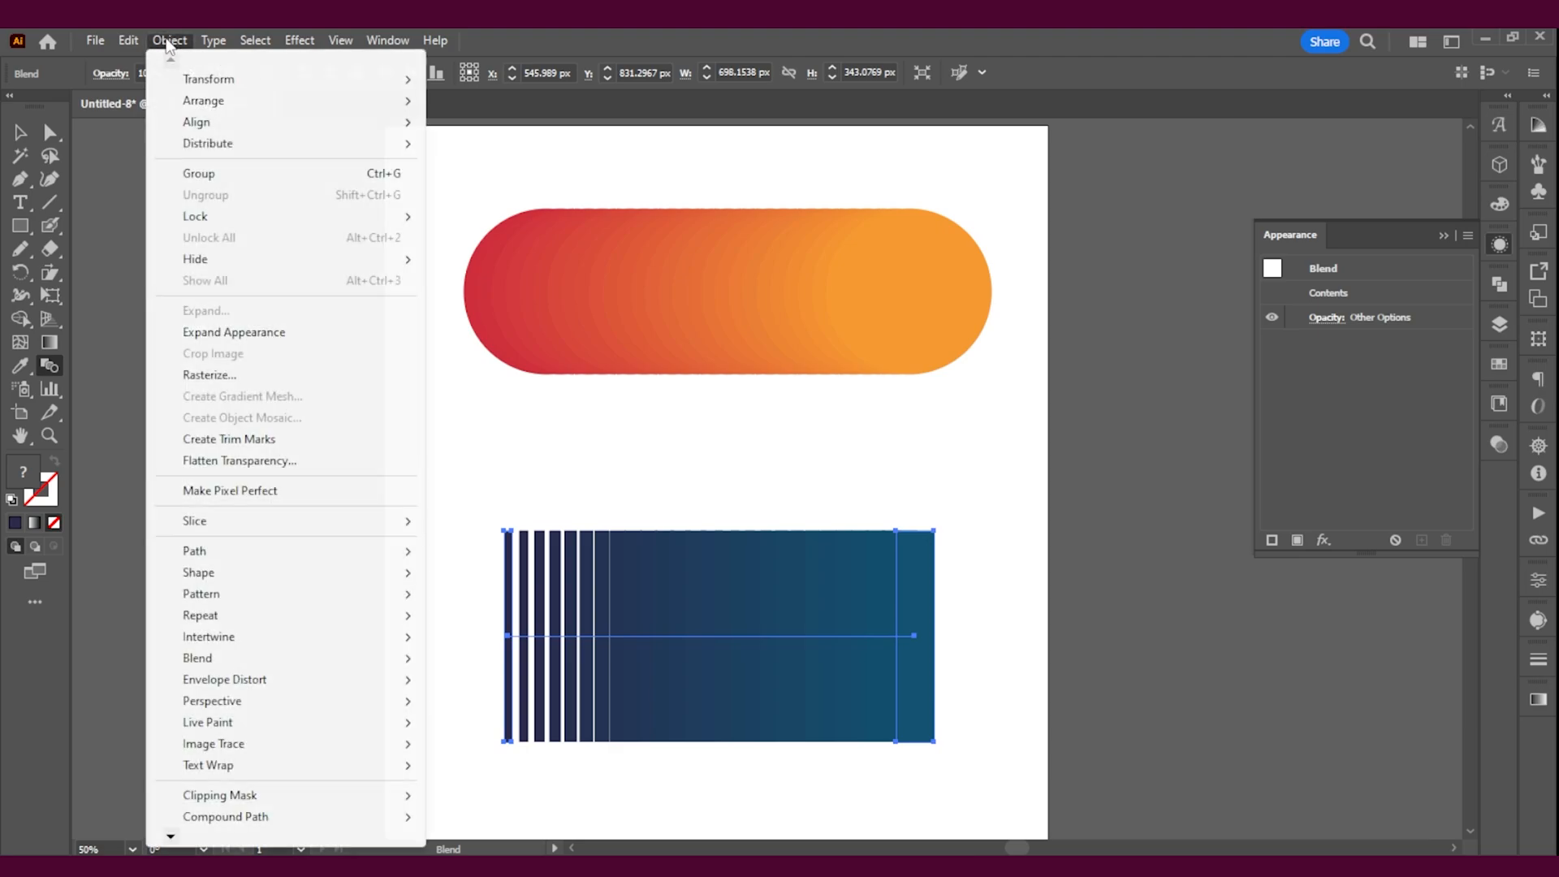
mouse_move(237, 265)
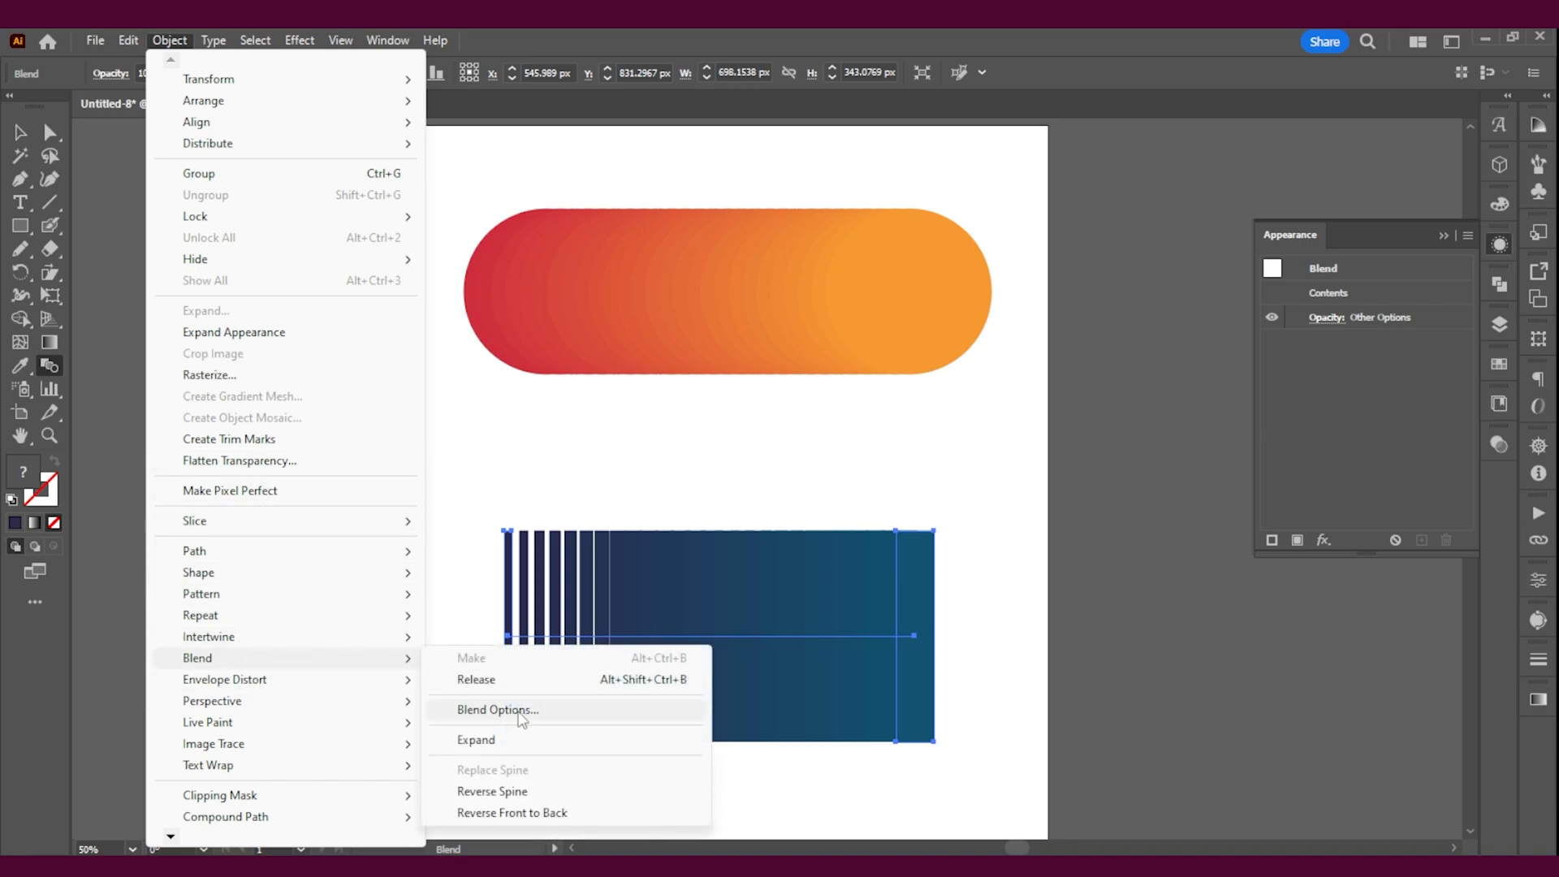
click(497, 709)
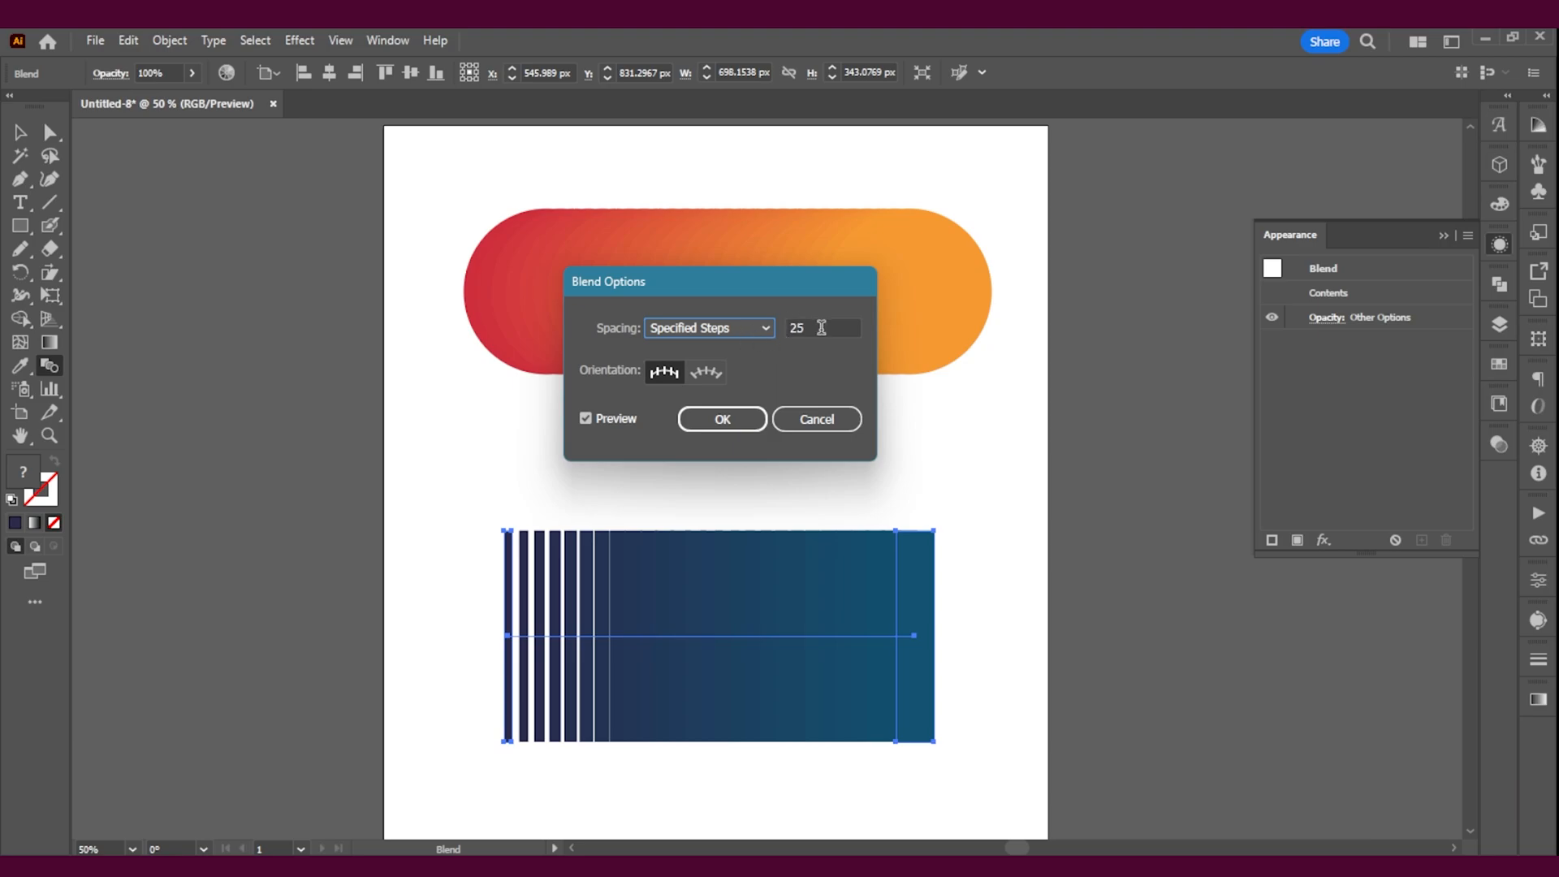
text(10)
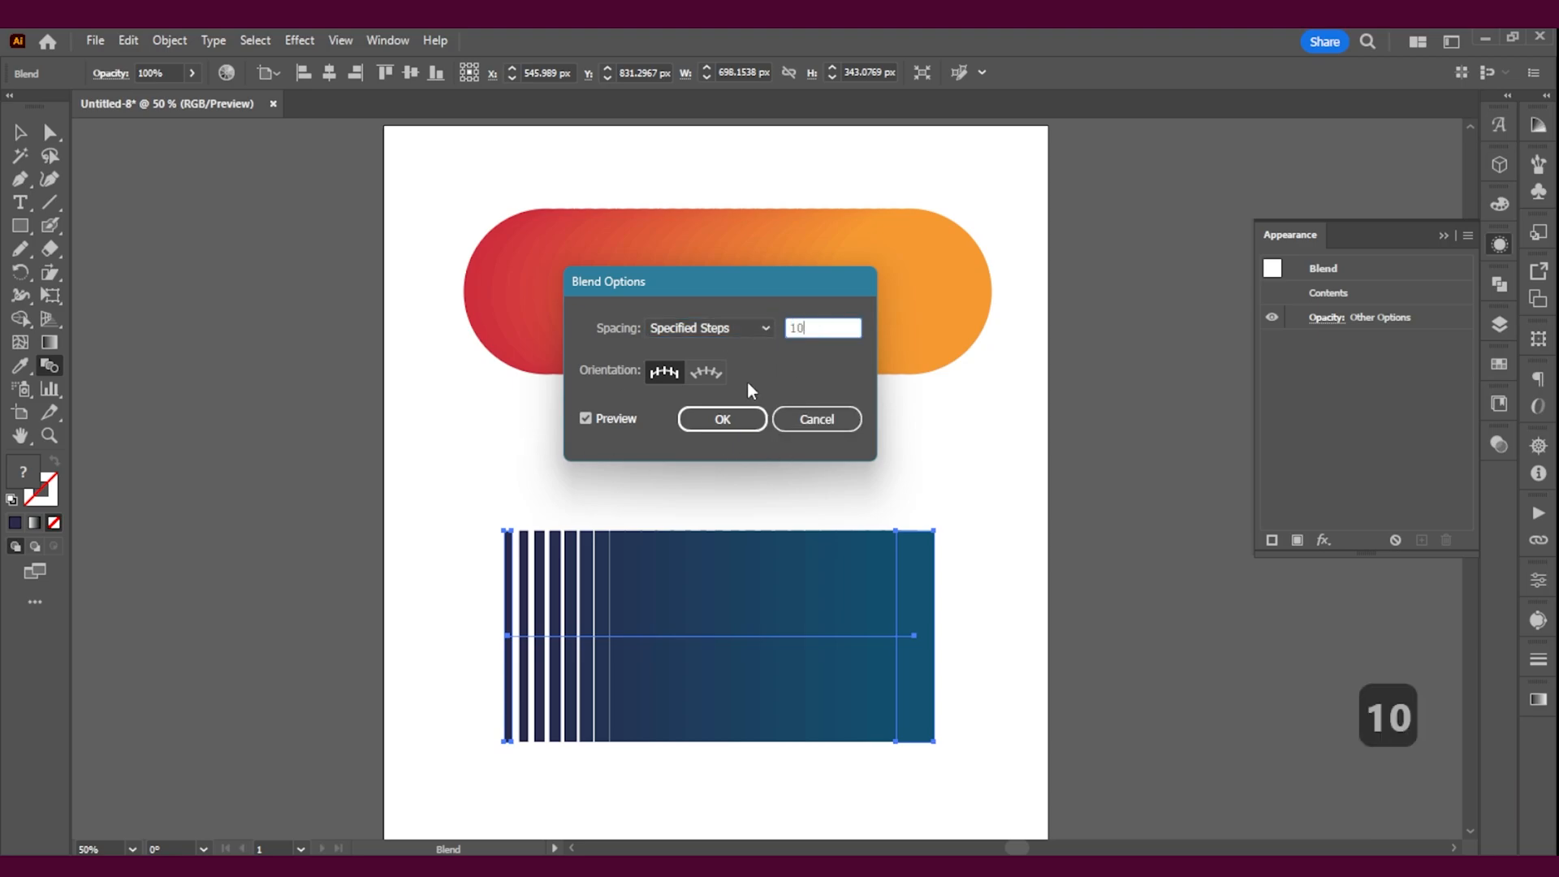
click(720, 419)
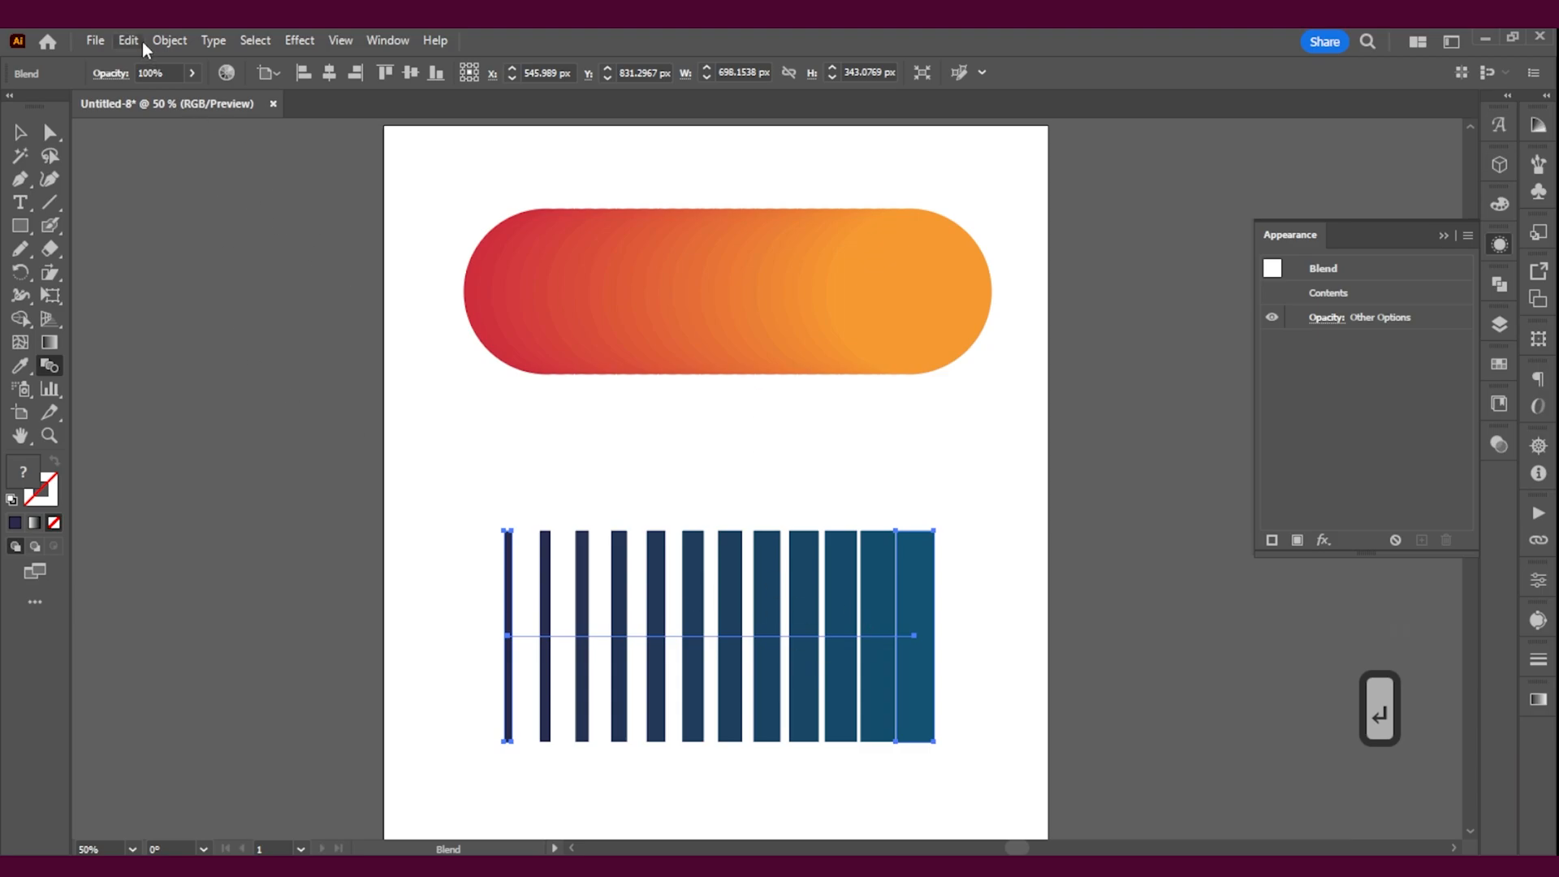
click(169, 40)
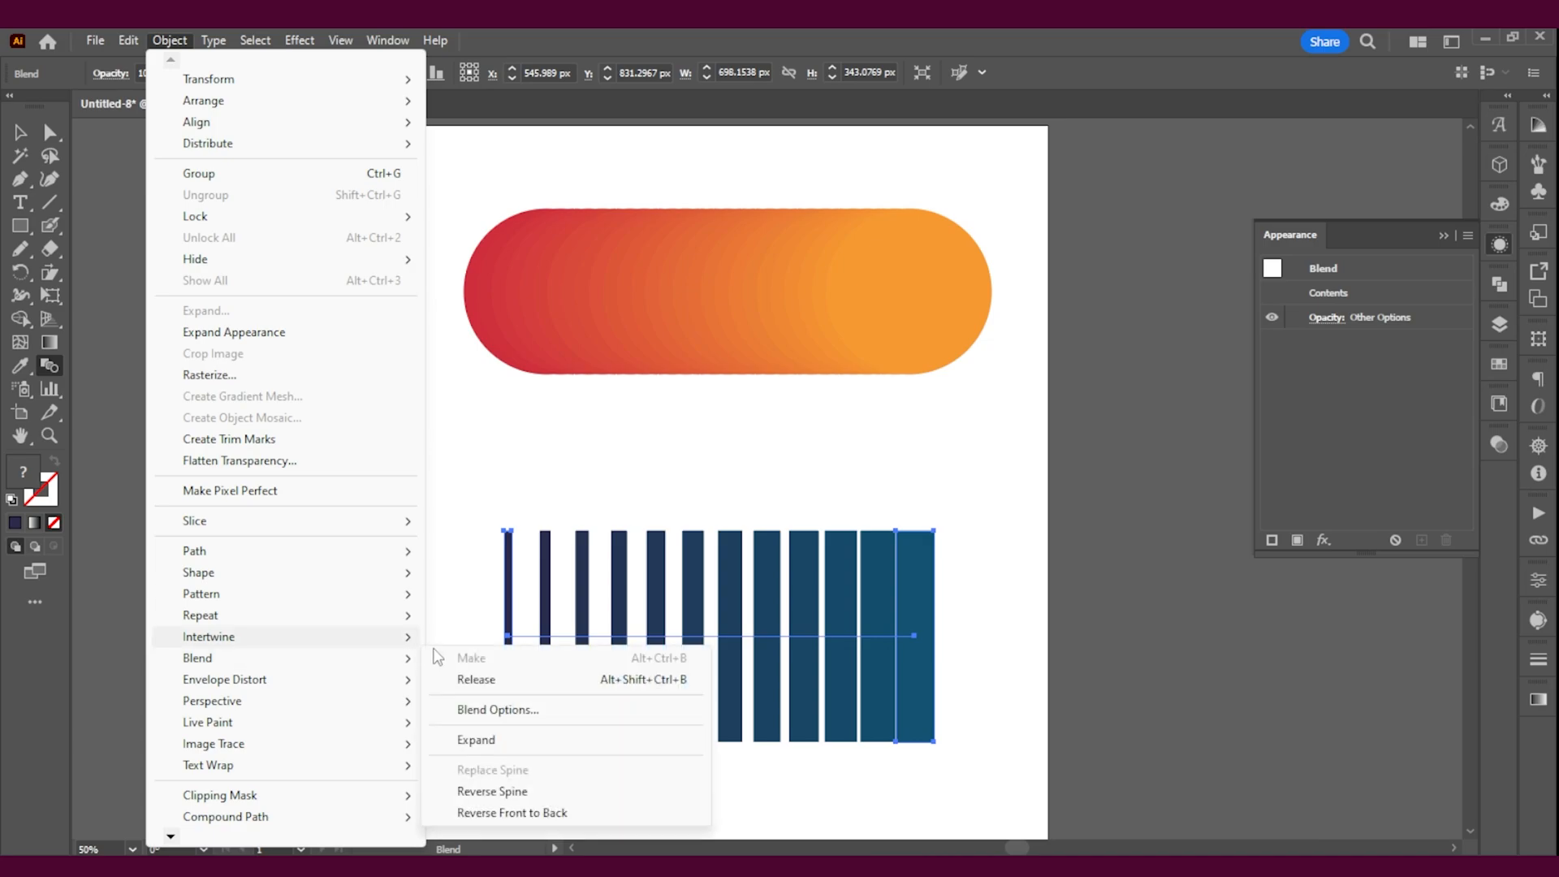
Lower the bar blend's step count, move the row beneath the capsule, and expand it
click(496, 709)
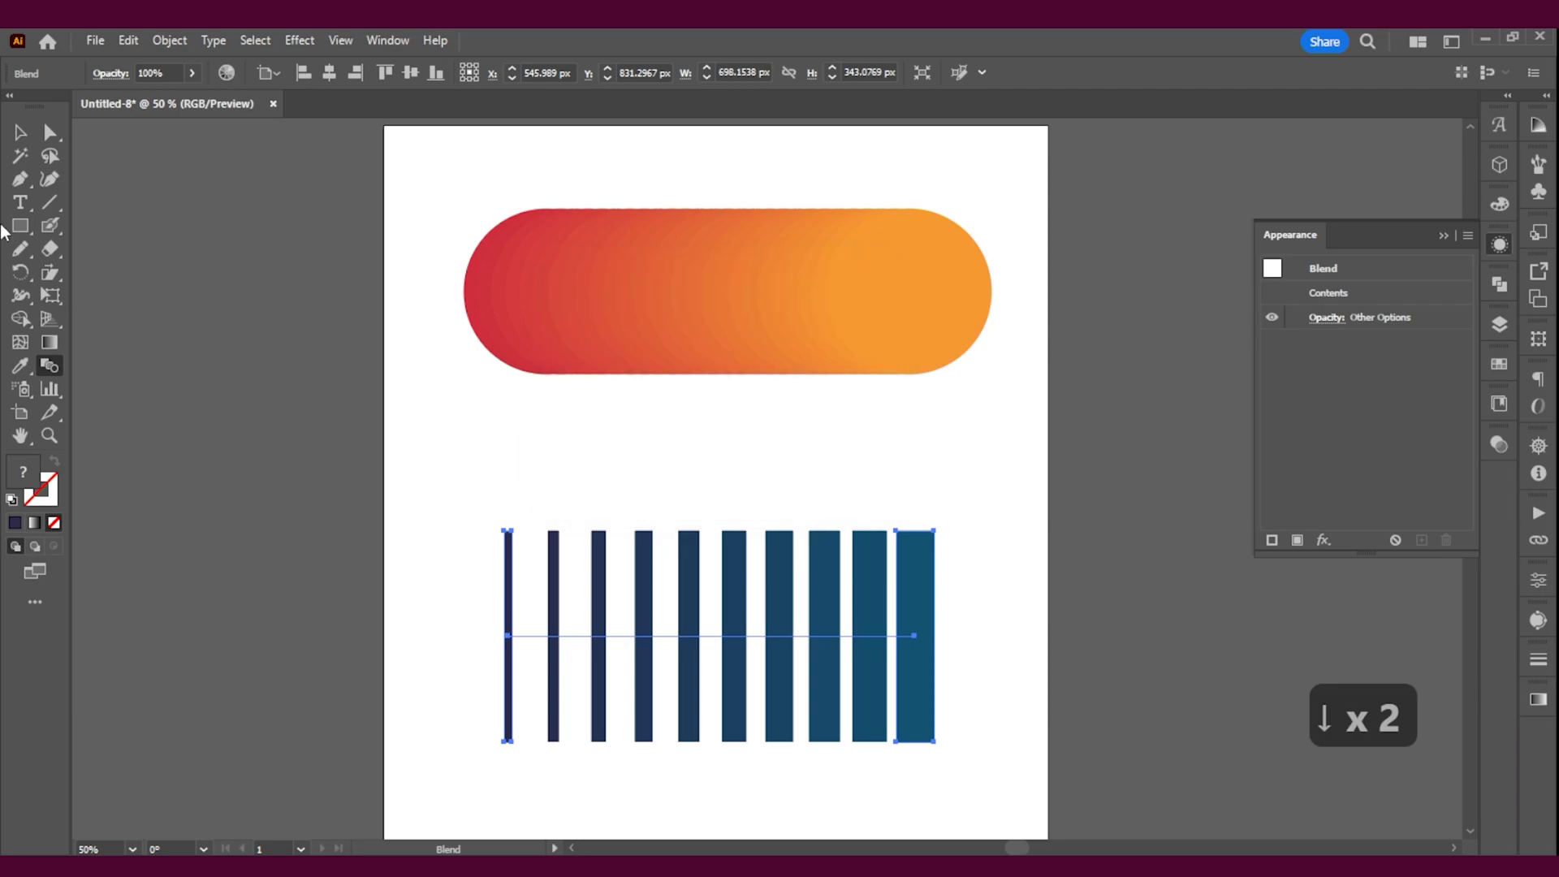
click(925, 672)
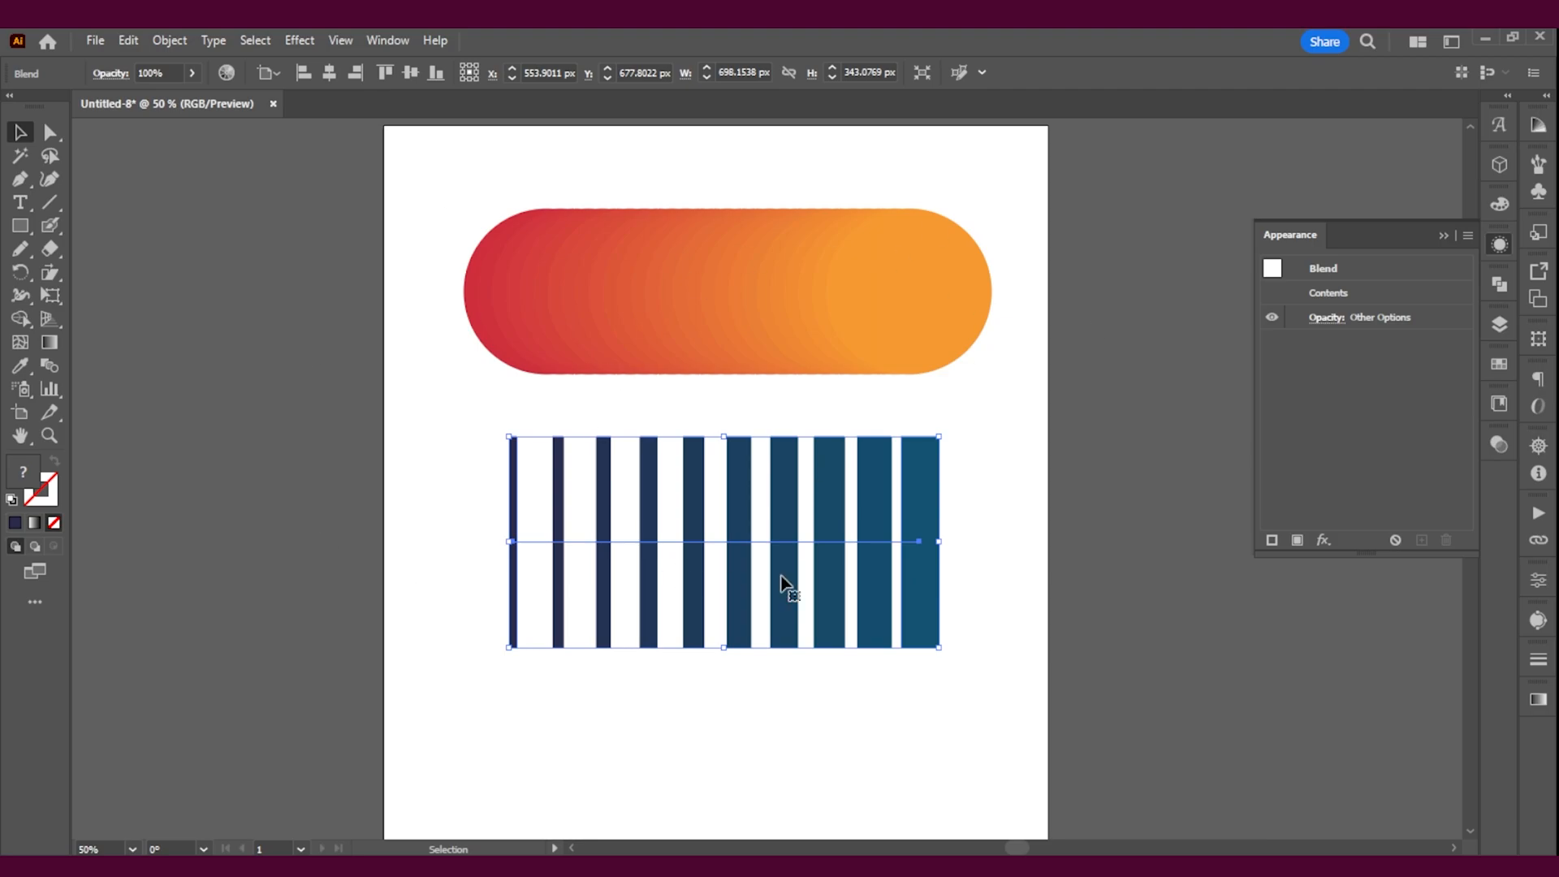
mouse_move(455, 353)
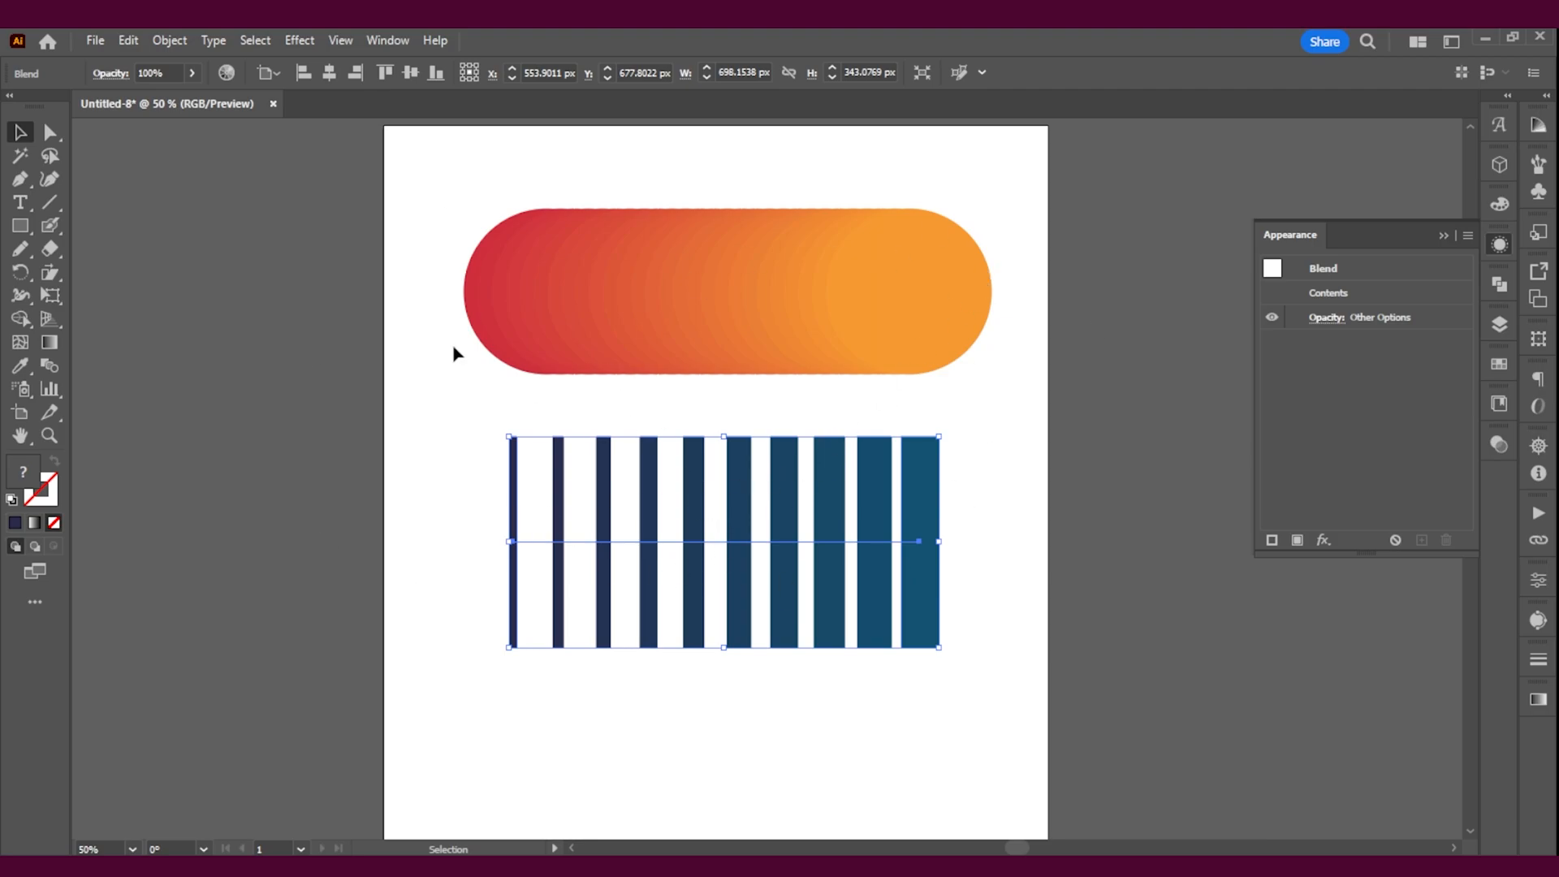
click(168, 39)
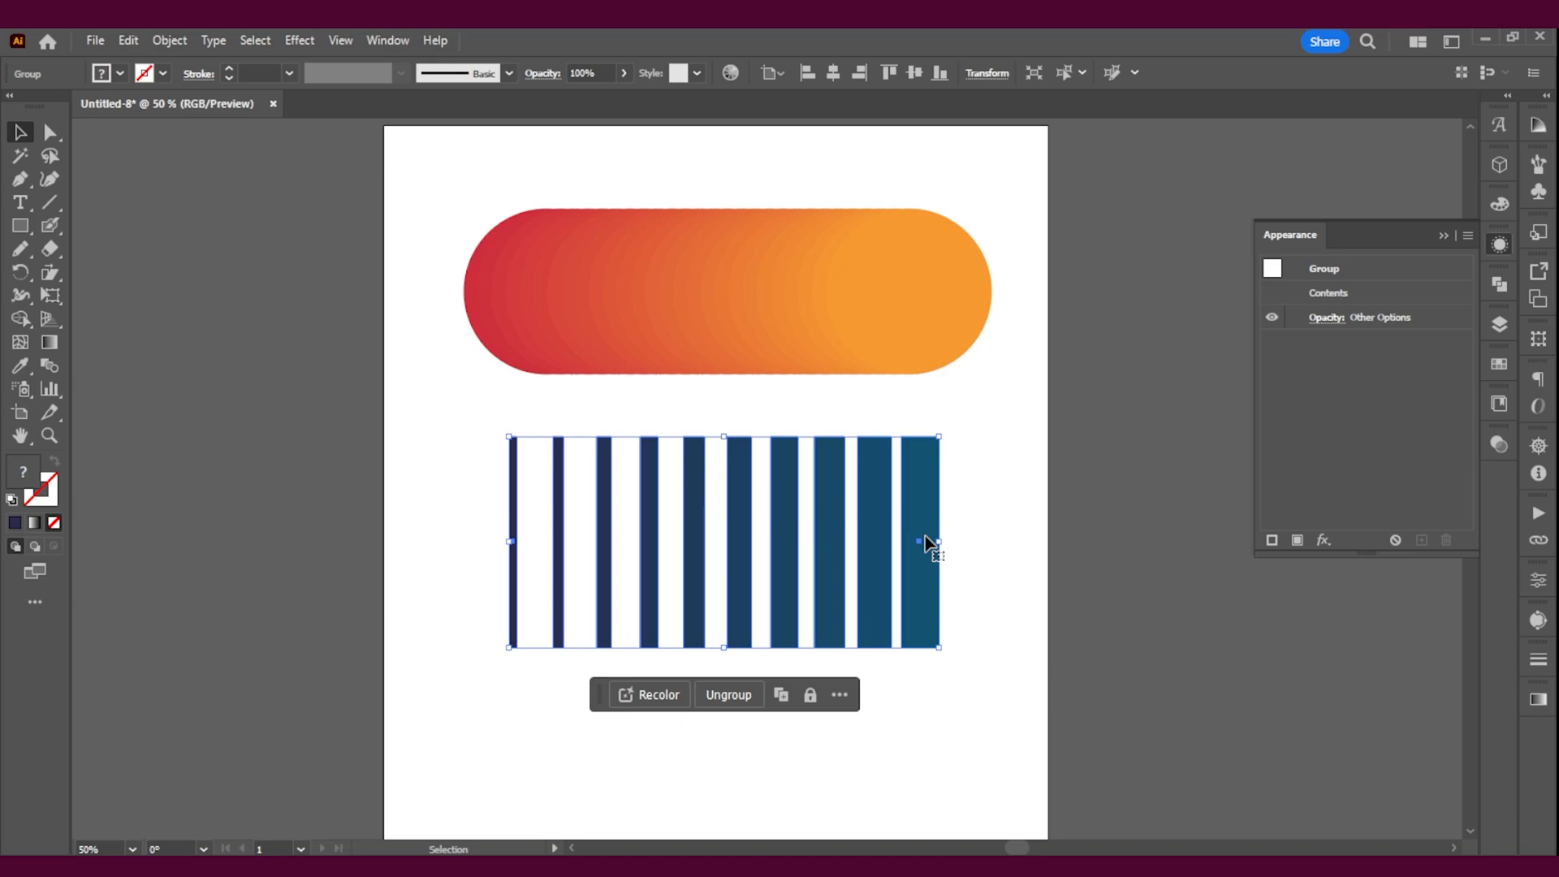
mouse_move(224, 189)
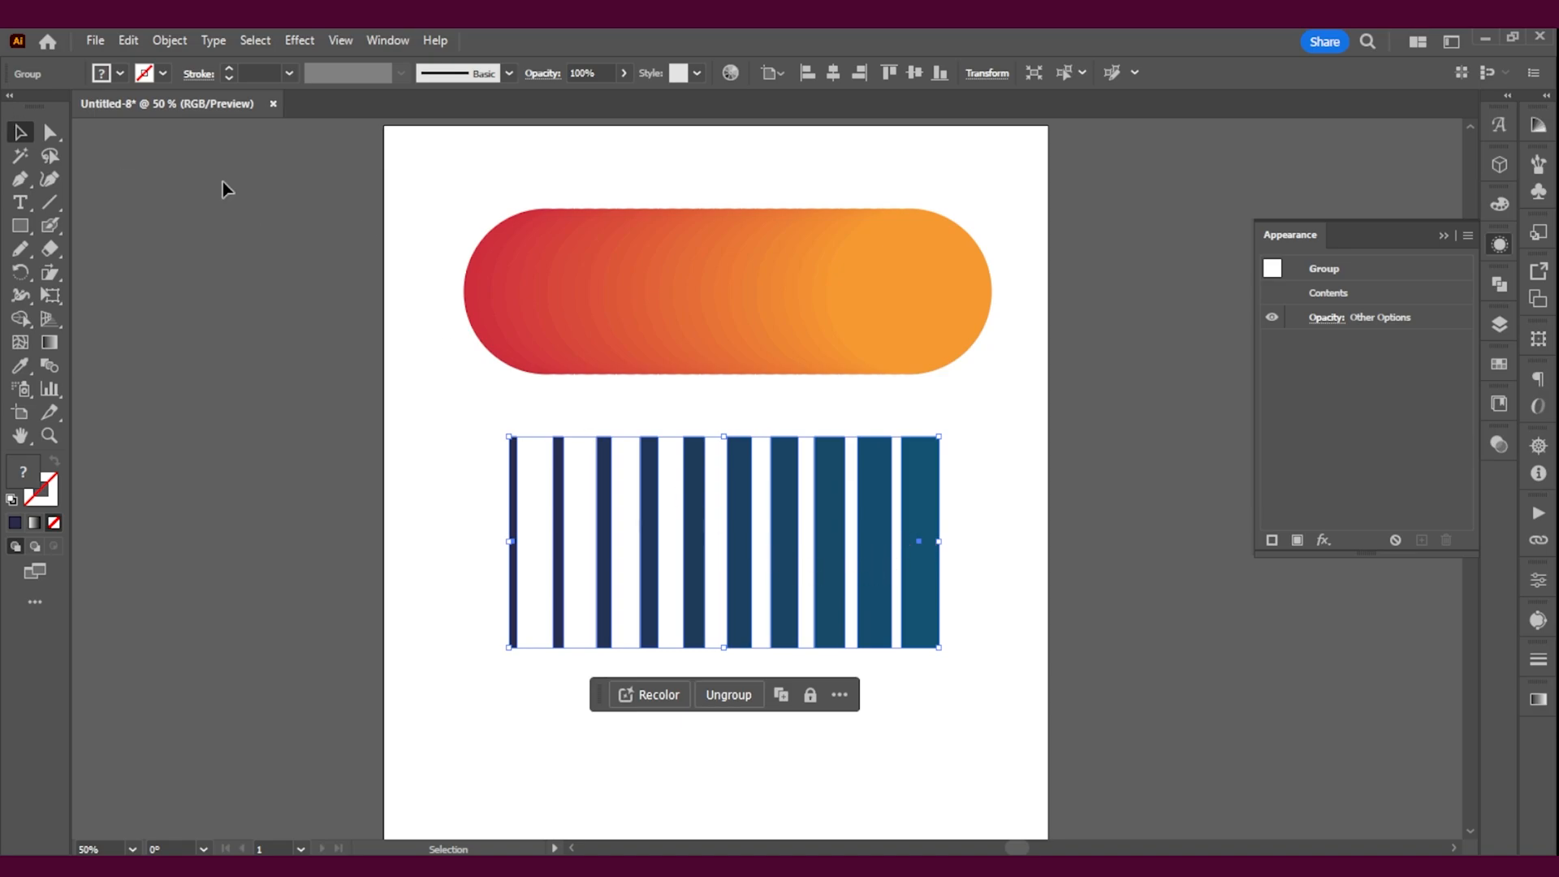
mouse_move(836, 479)
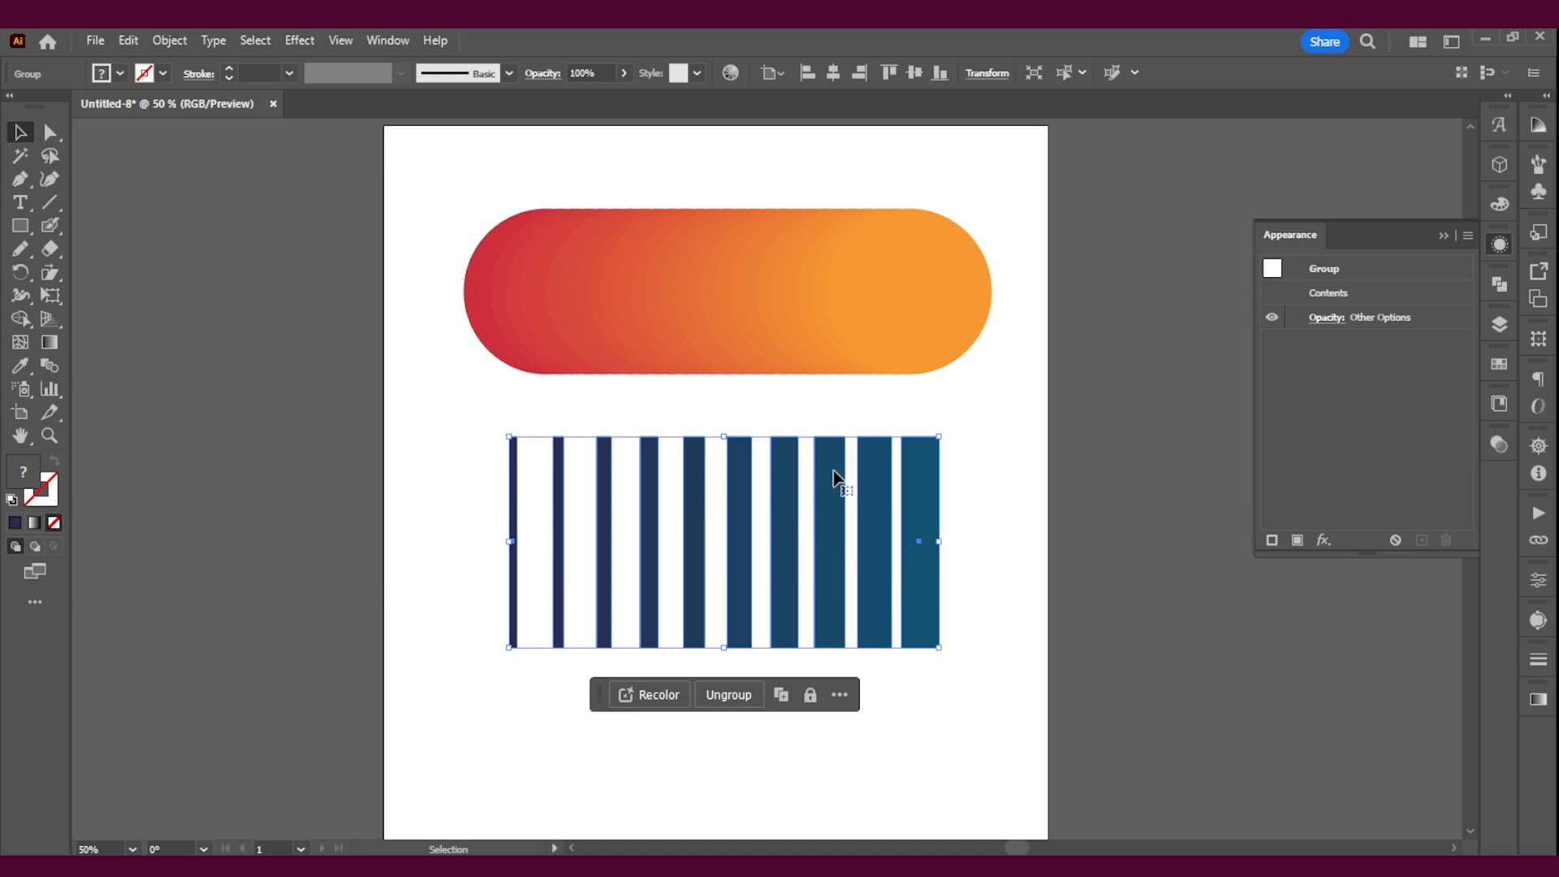
click(169, 40)
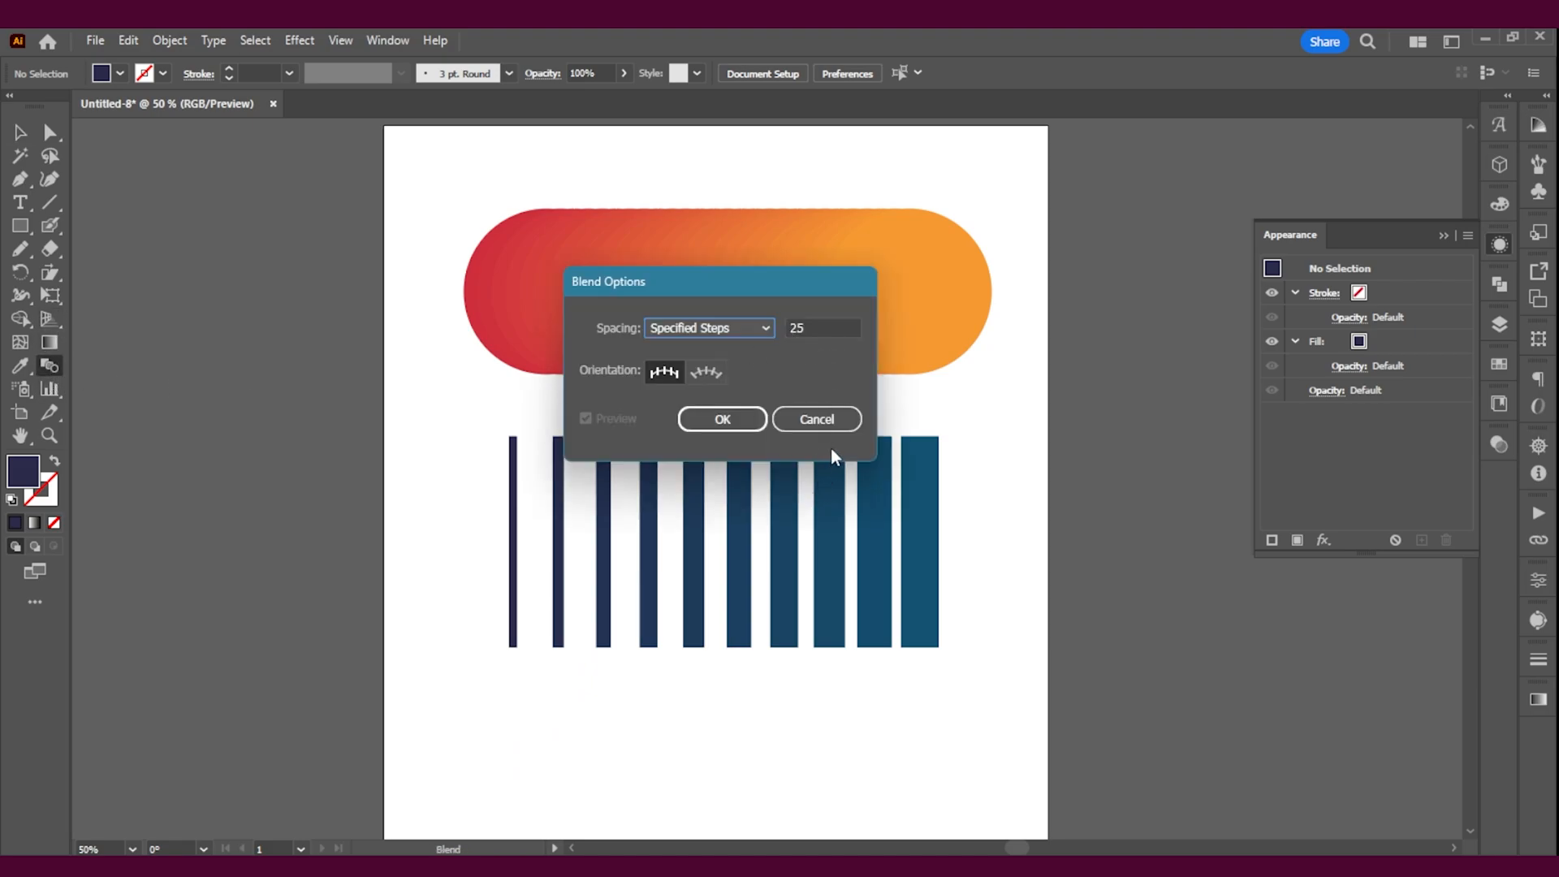
click(722, 419)
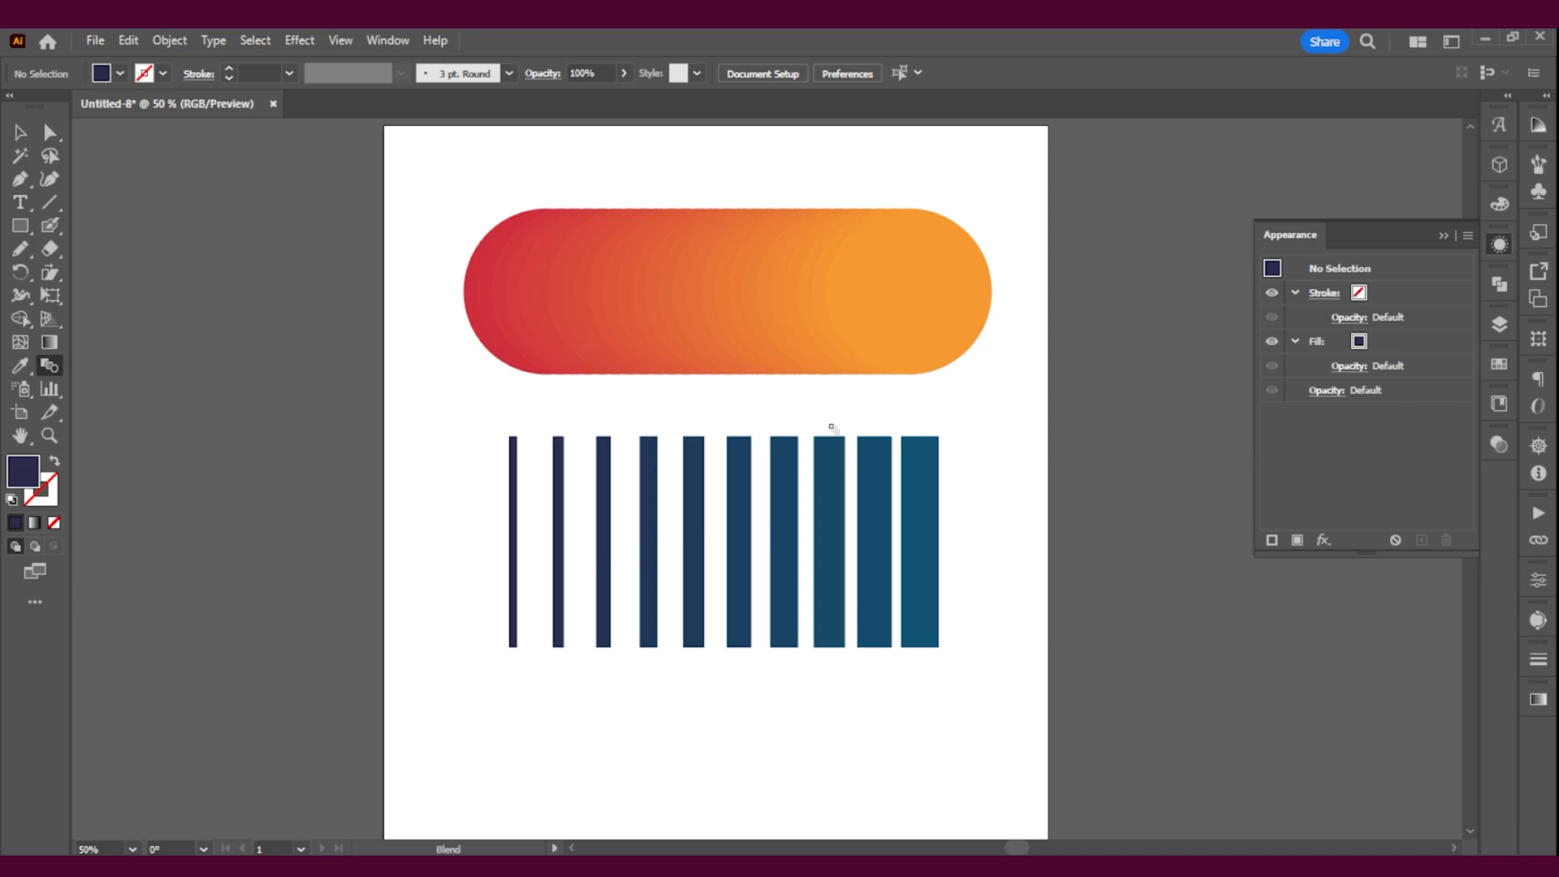